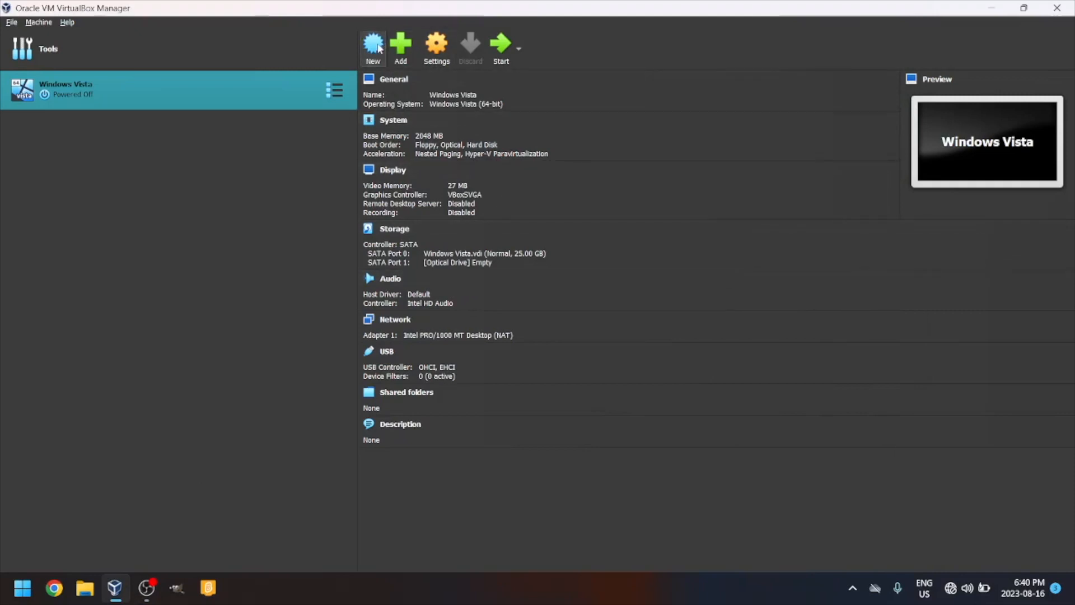
Create a new VM named Windows ME with 256 MB memory, one CPU and a 4 GB disk
left_click(372, 44)
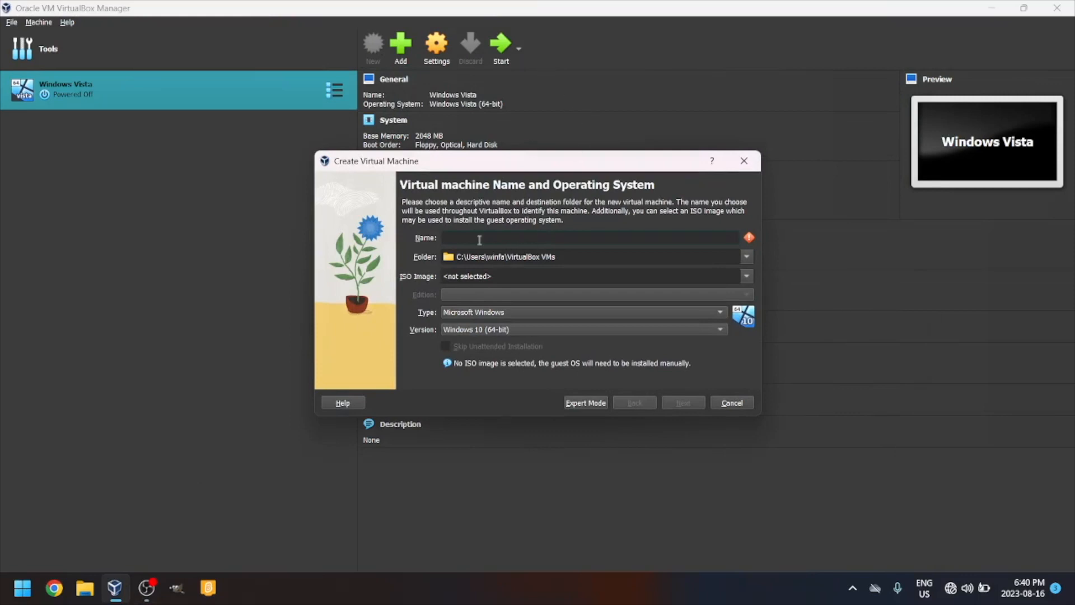
type("Windows ME")
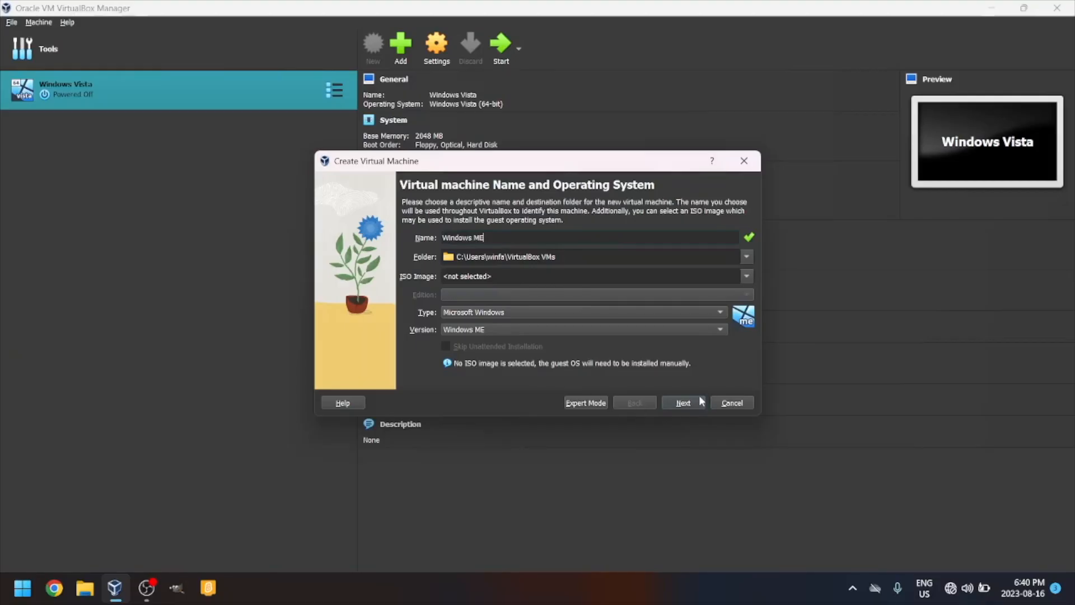
left_click(682, 402)
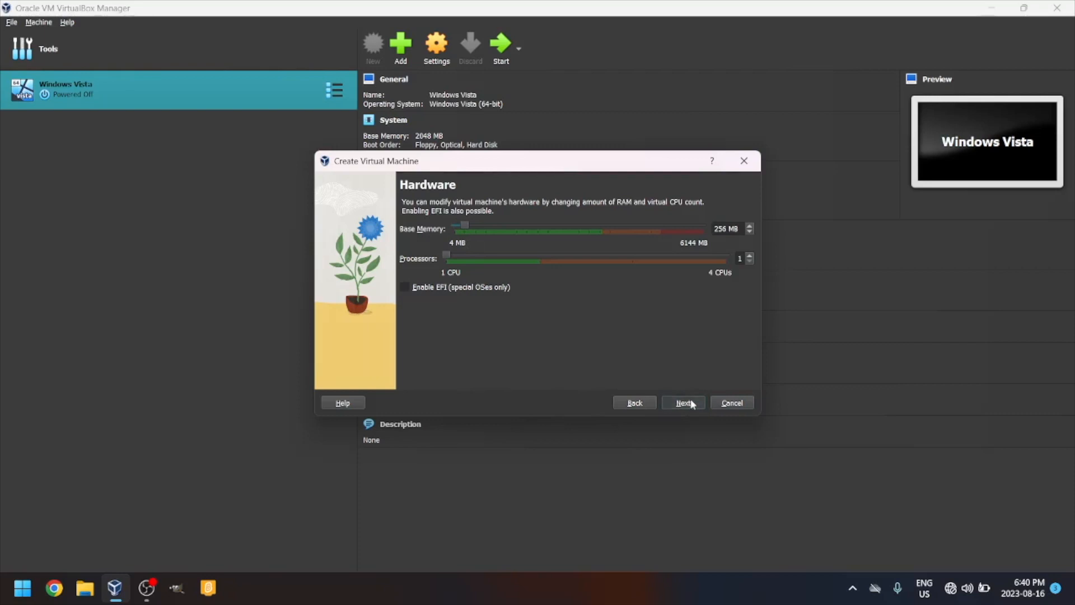
left_click(681, 402)
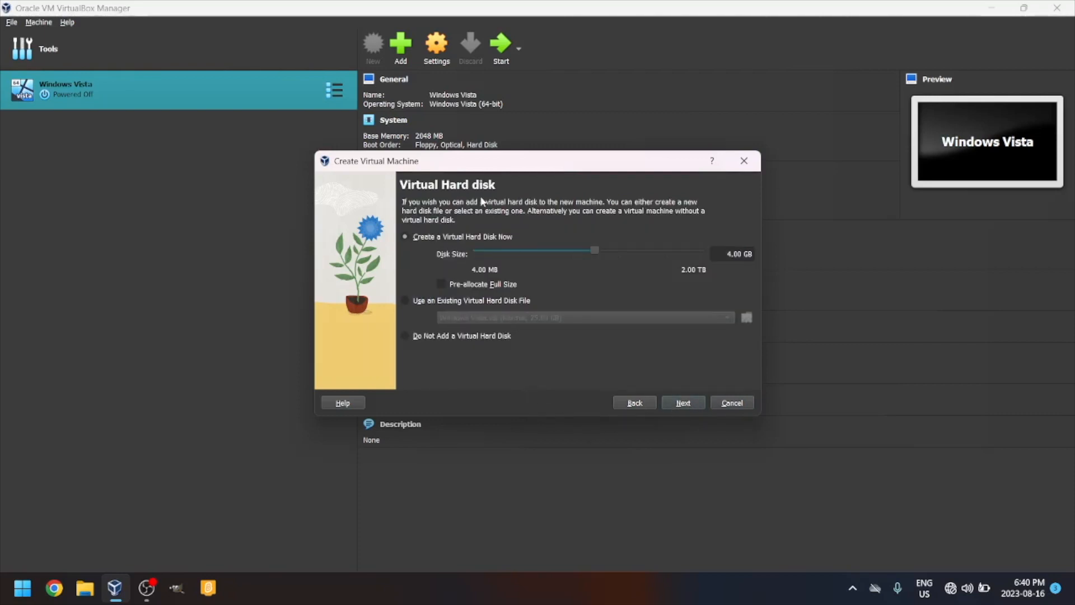
mouse_move(556, 316)
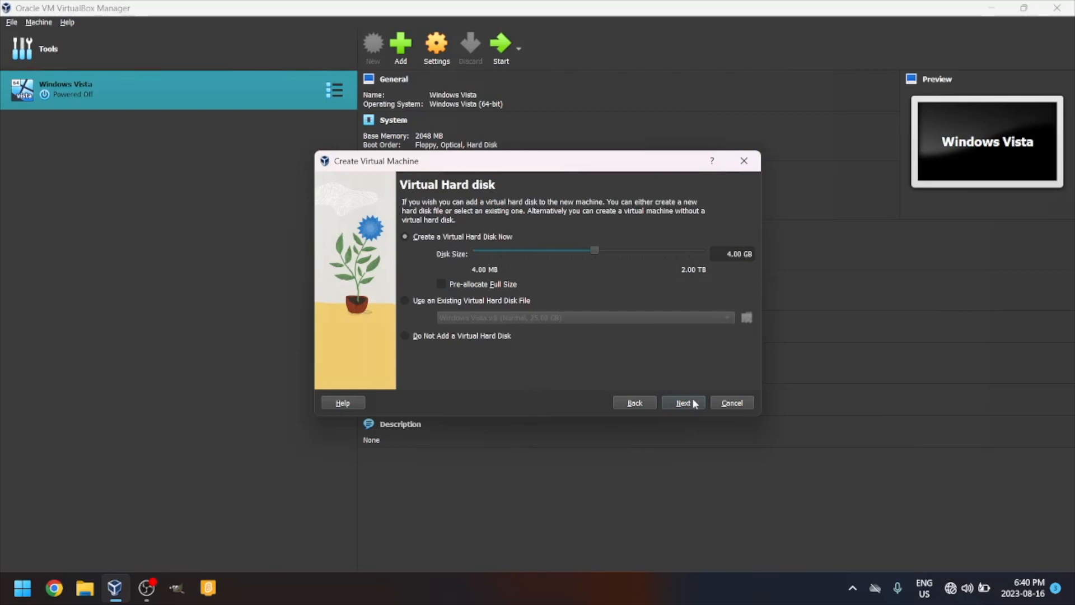
left_click(684, 402)
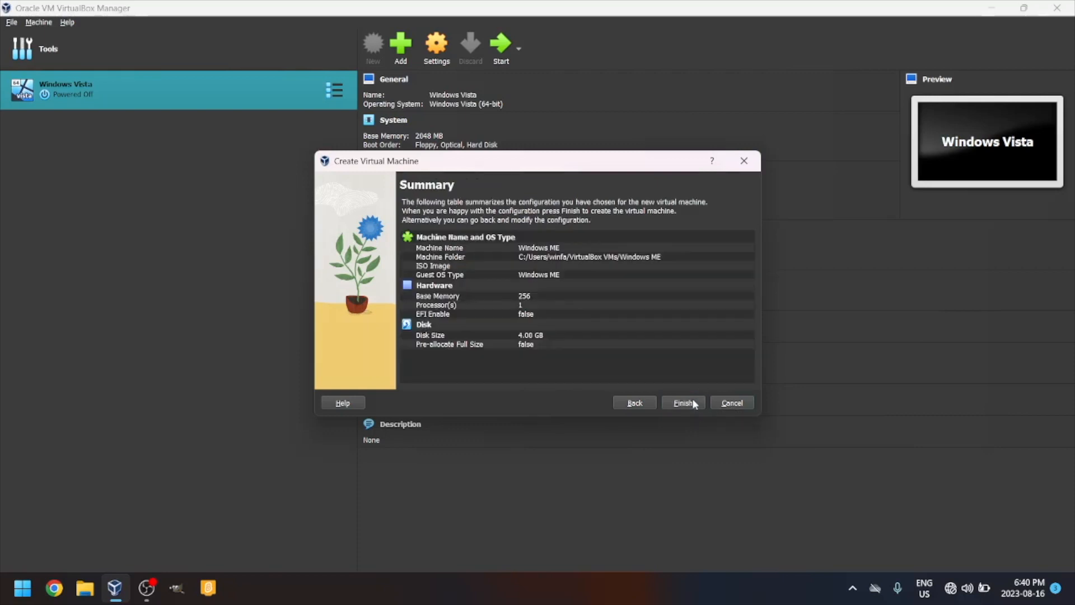
Finish creating the Windows ME machine and reach the disc choices for its empty optical drive
left_click(682, 402)
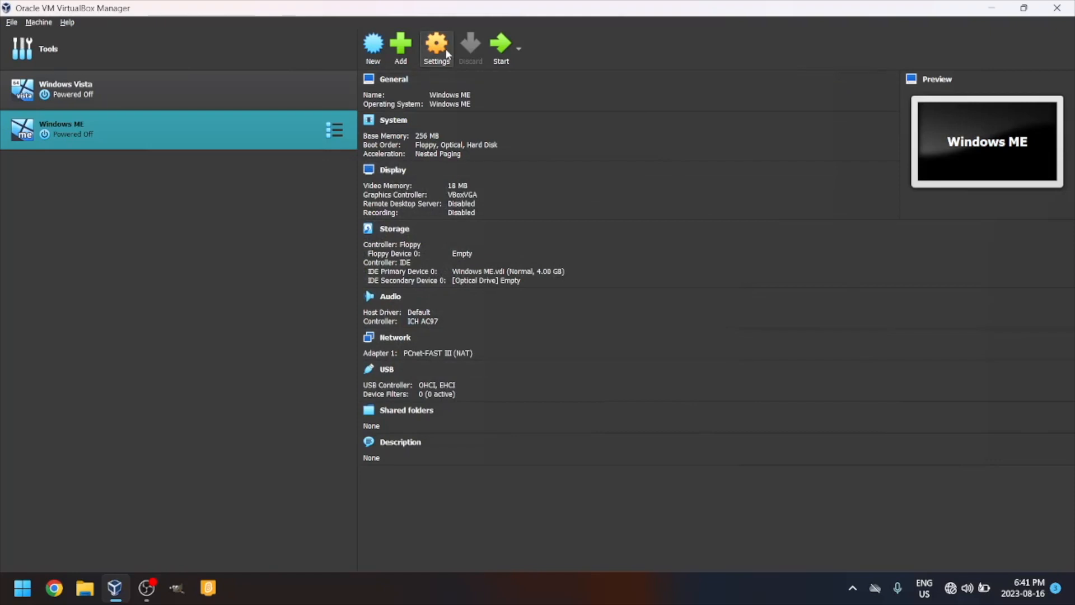
left_click(436, 47)
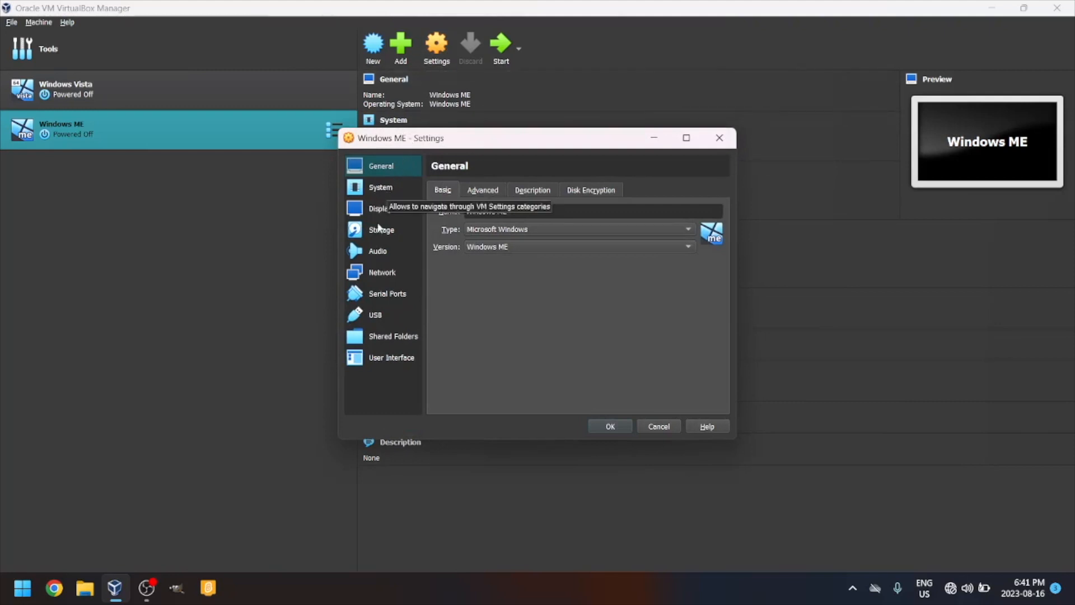
left_click(381, 229)
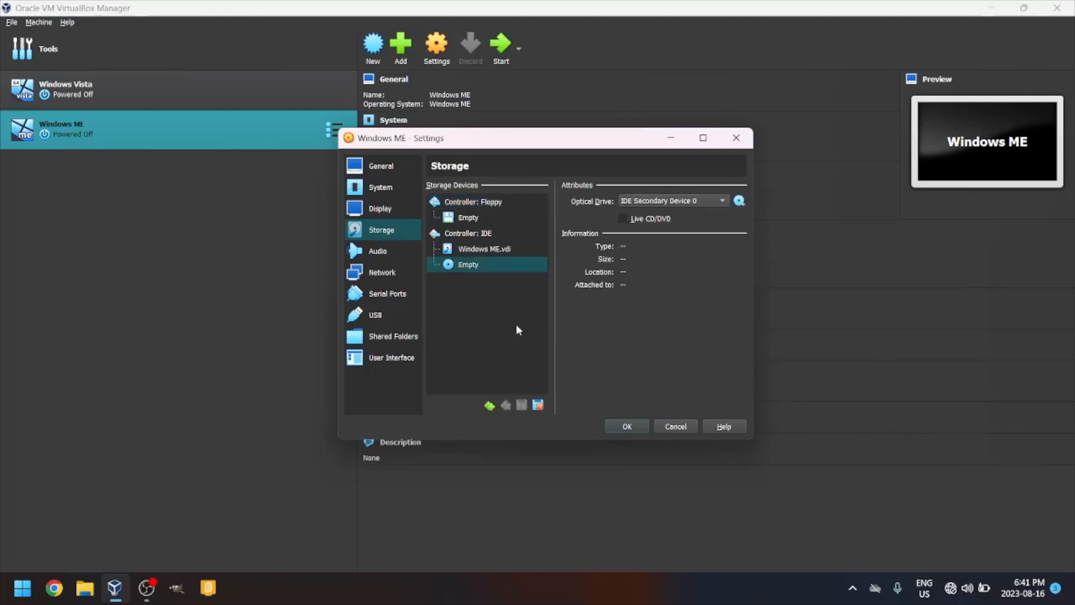
left_click(738, 200)
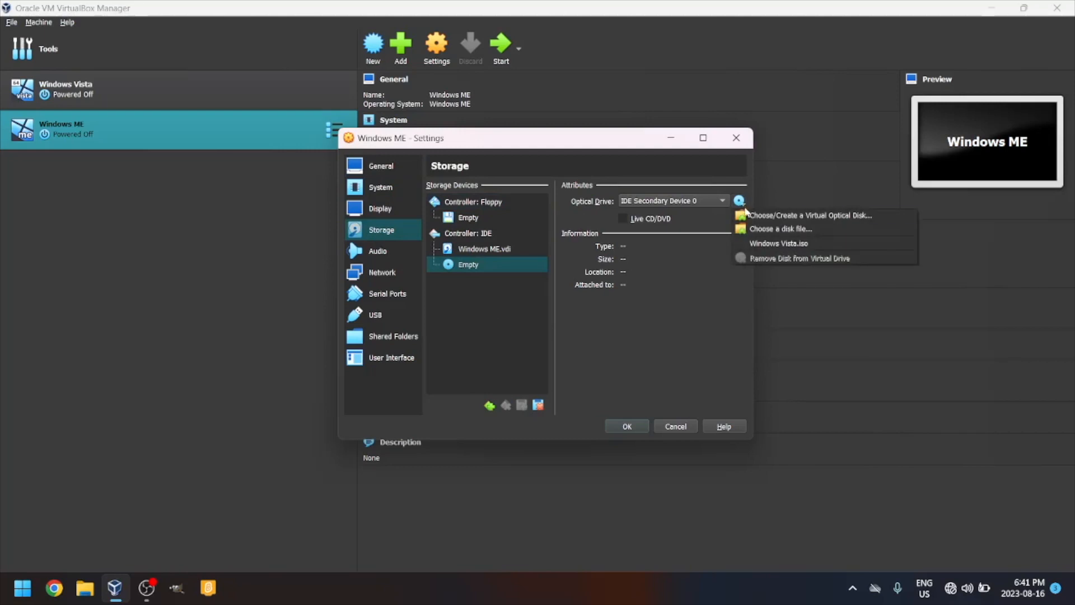
Pick the Windows Me disc image from Desktop > ISOs for the optical drive
left_click(780, 228)
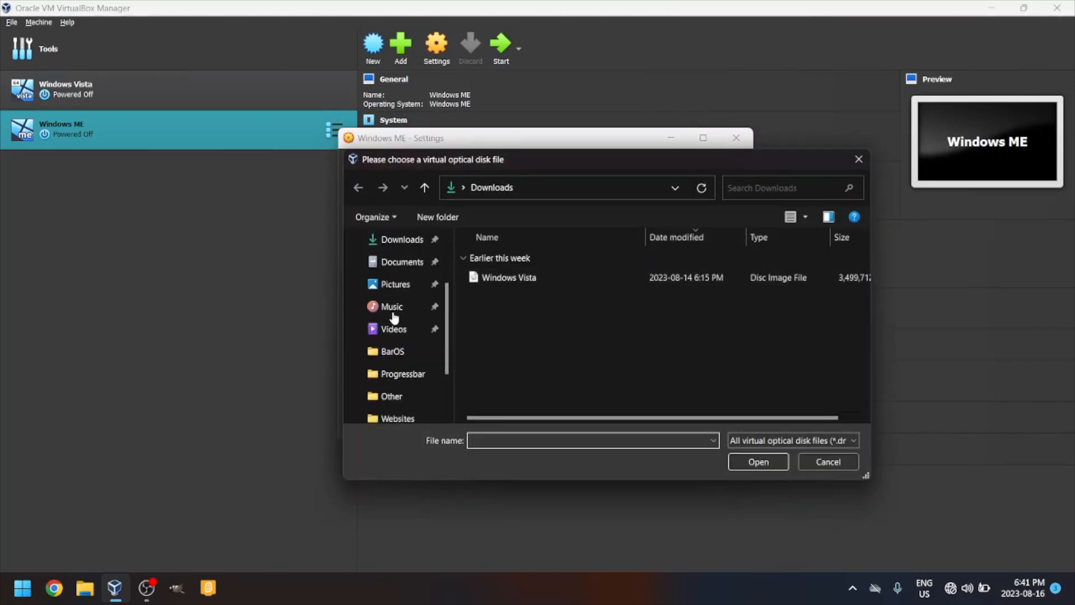
scroll("down", 3)
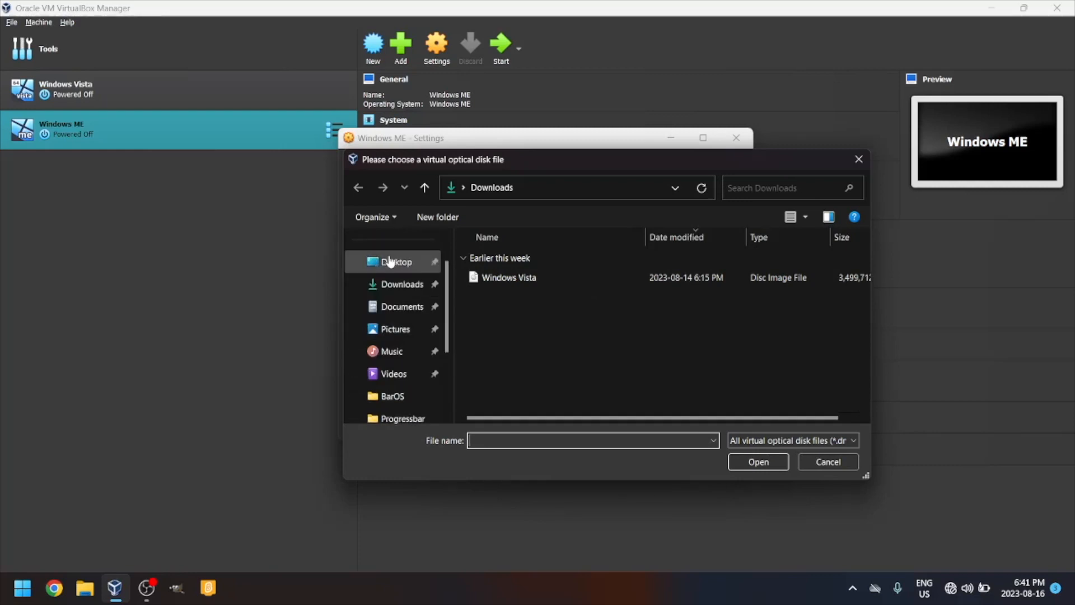
left_click(396, 262)
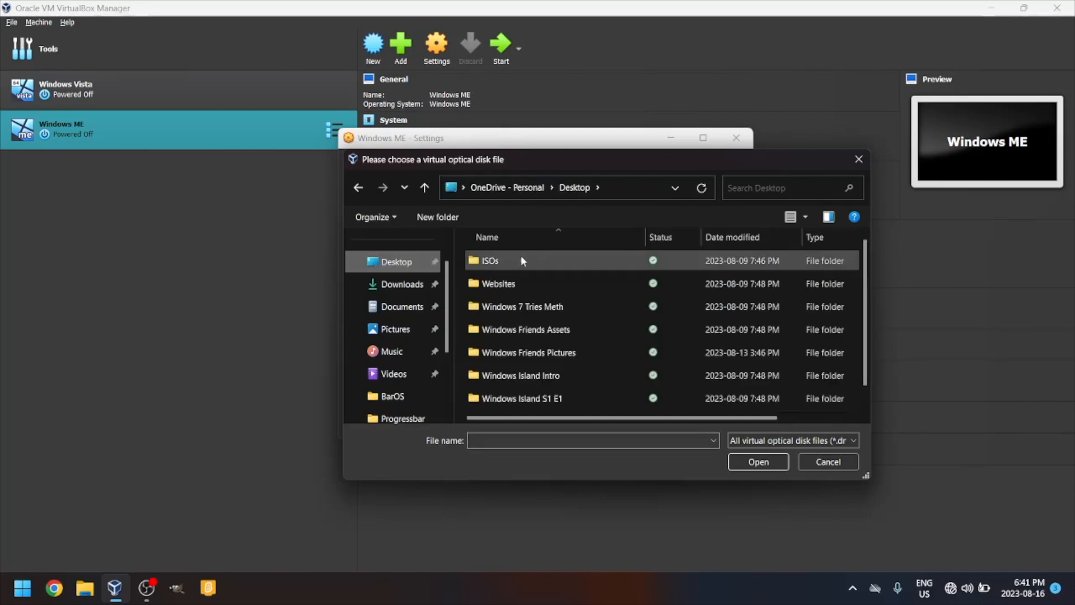
double_click(489, 260)
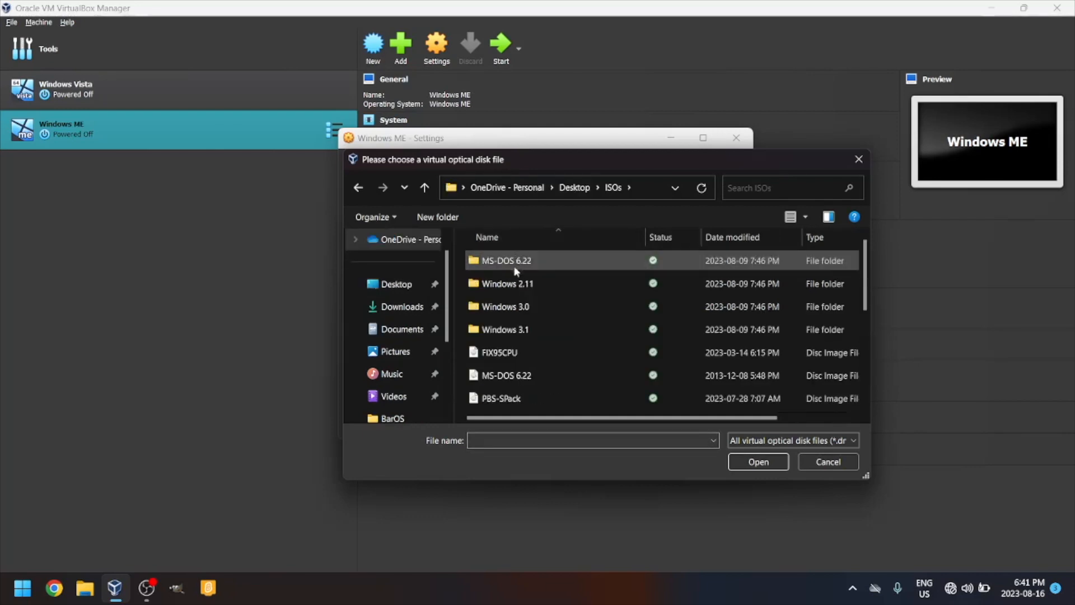
scroll("down", 3)
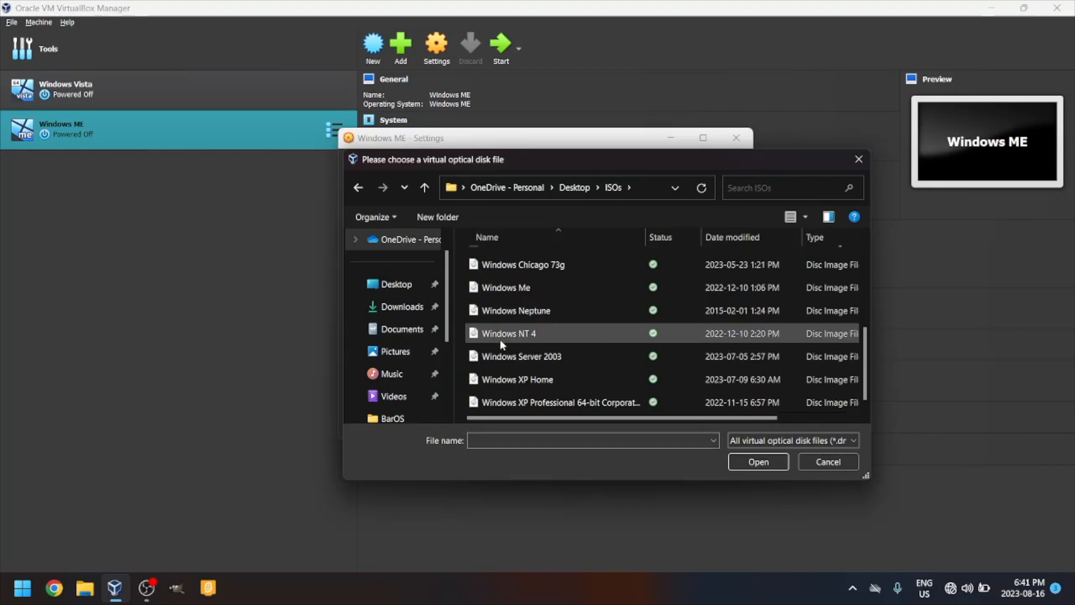
left_click(505, 287)
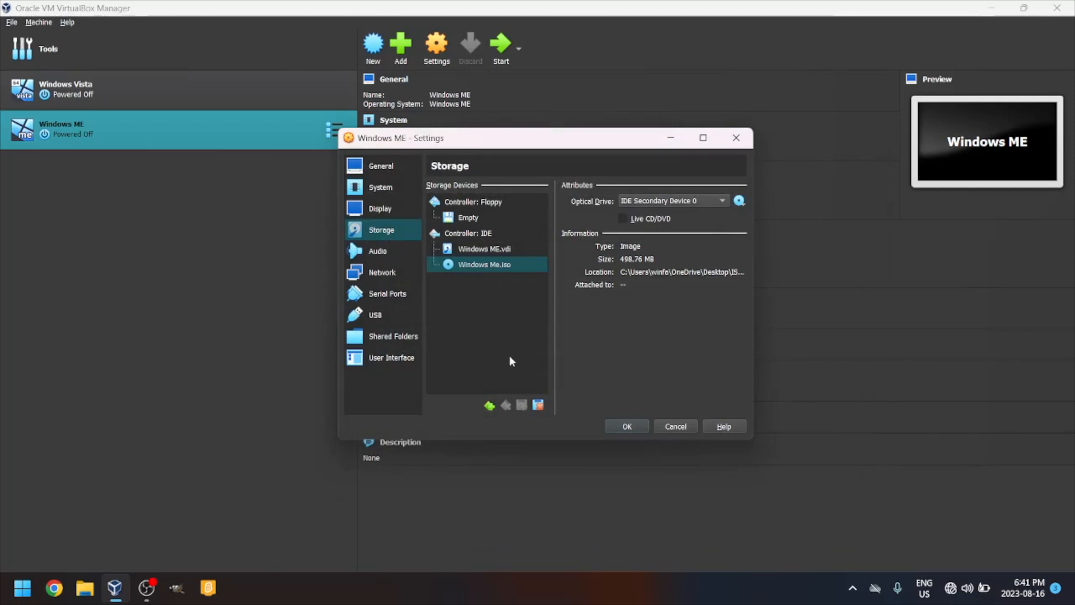
Save the storage settings and start the Windows ME machine
left_click(625, 426)
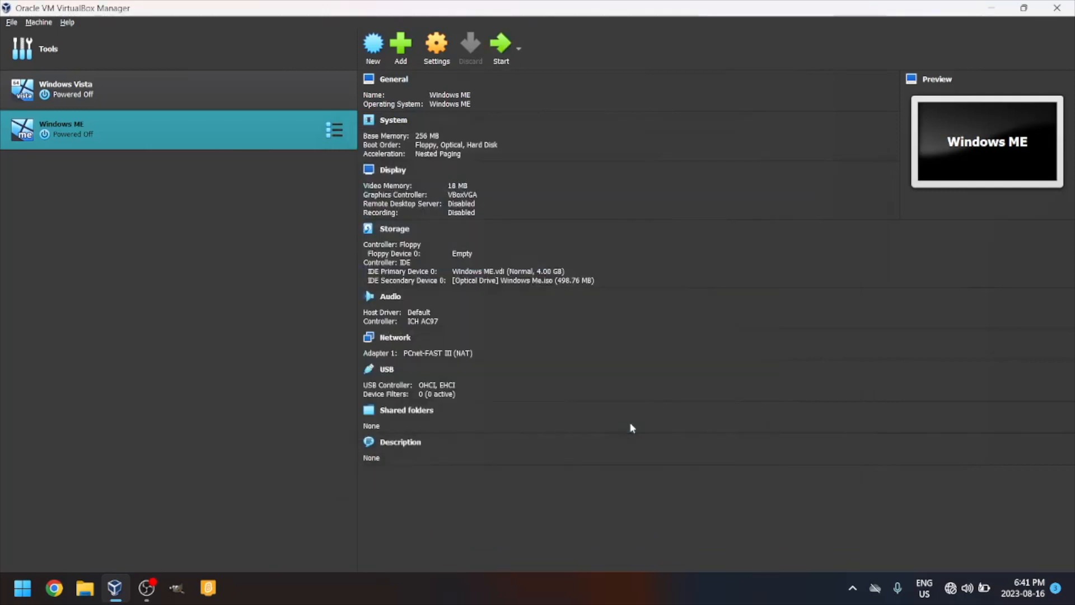
mouse_move(500, 45)
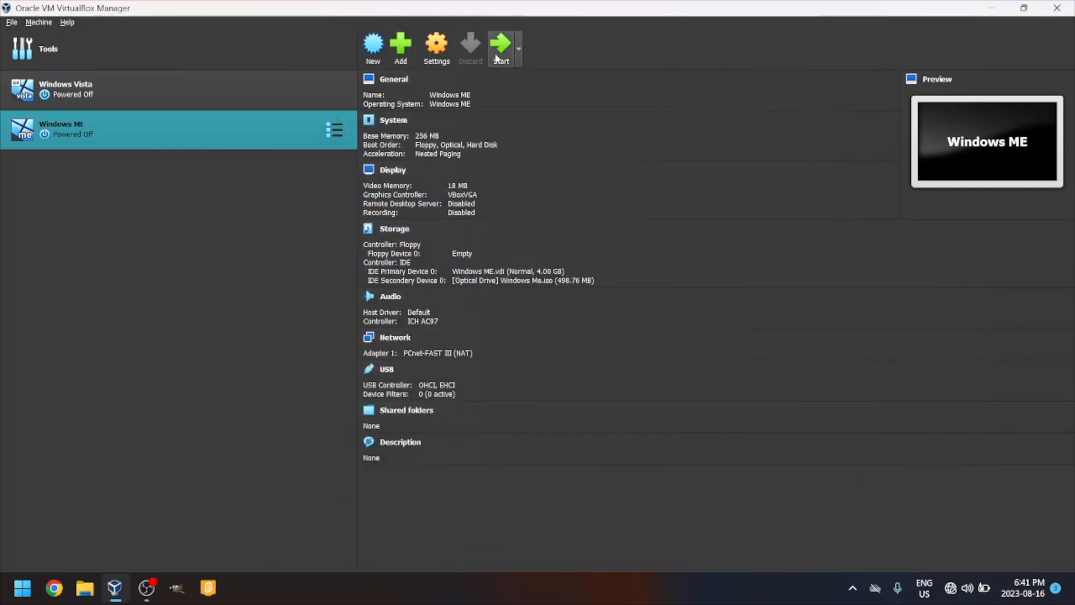
left_click(500, 46)
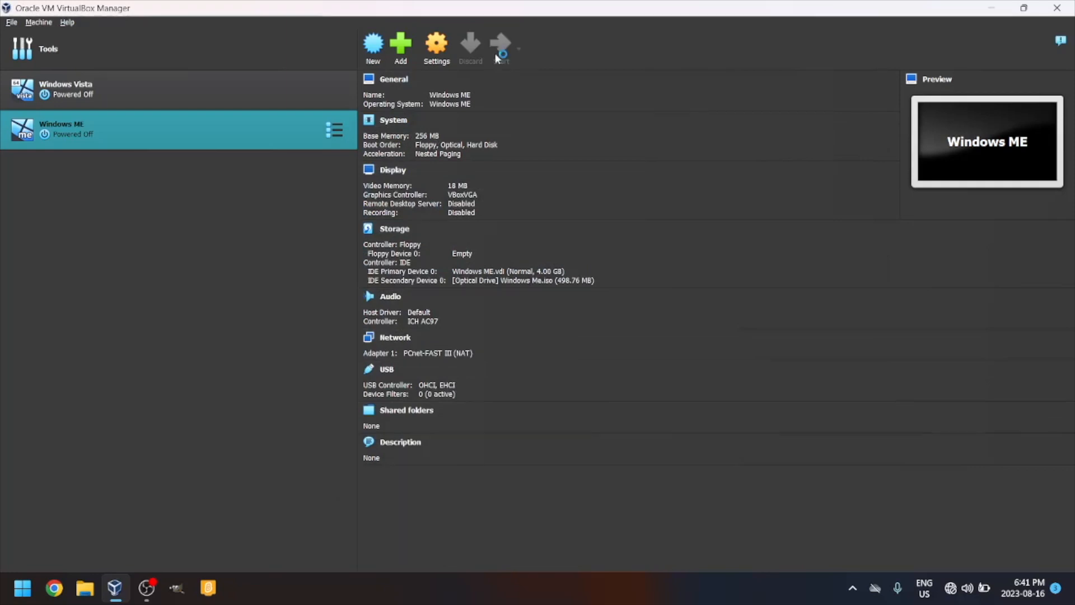
left_click(500, 45)
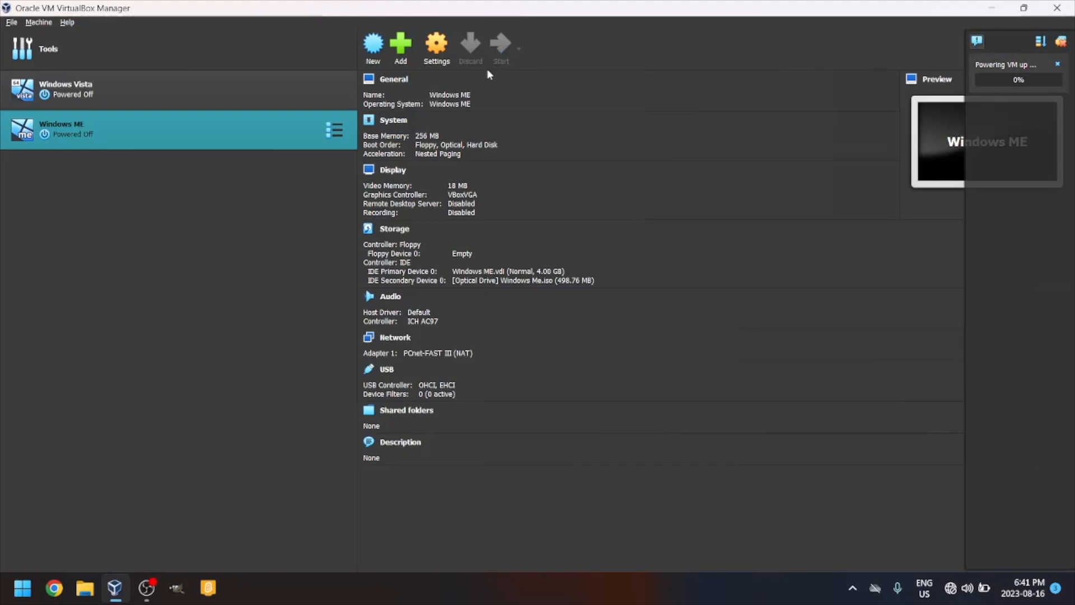
mouse_move(645, 52)
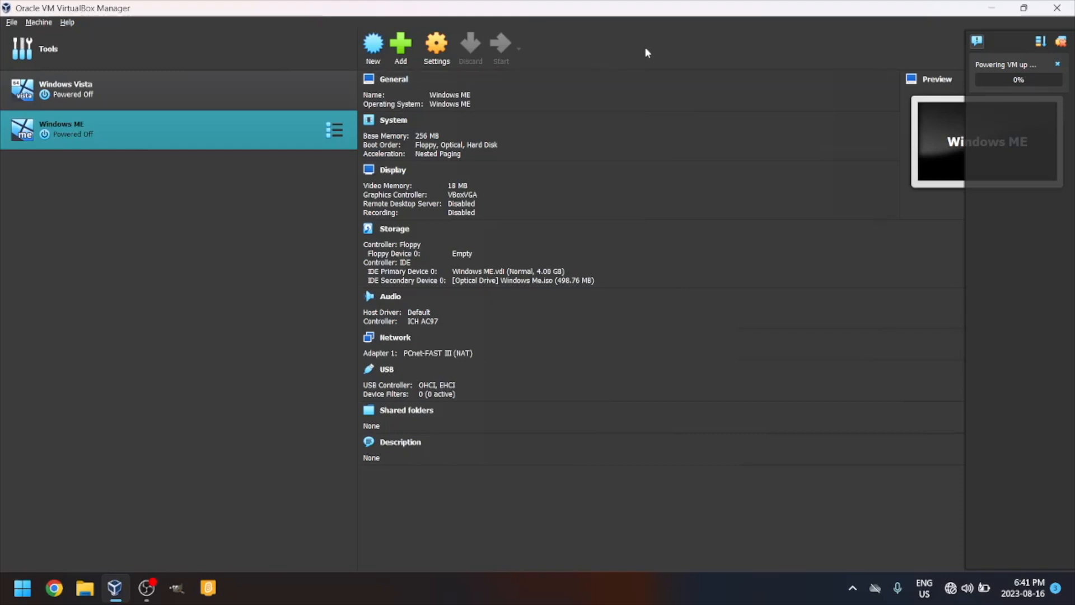
left_click(499, 45)
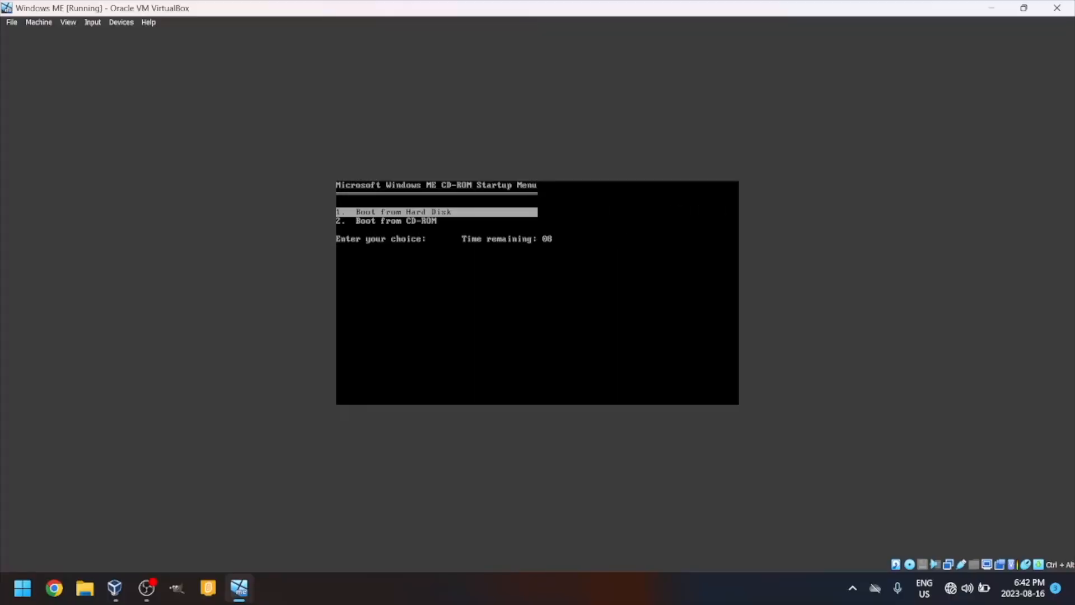
Boot from CD-ROM (option 2), start Setup and let it configure the unallocated disk with large disk support
key("Down")
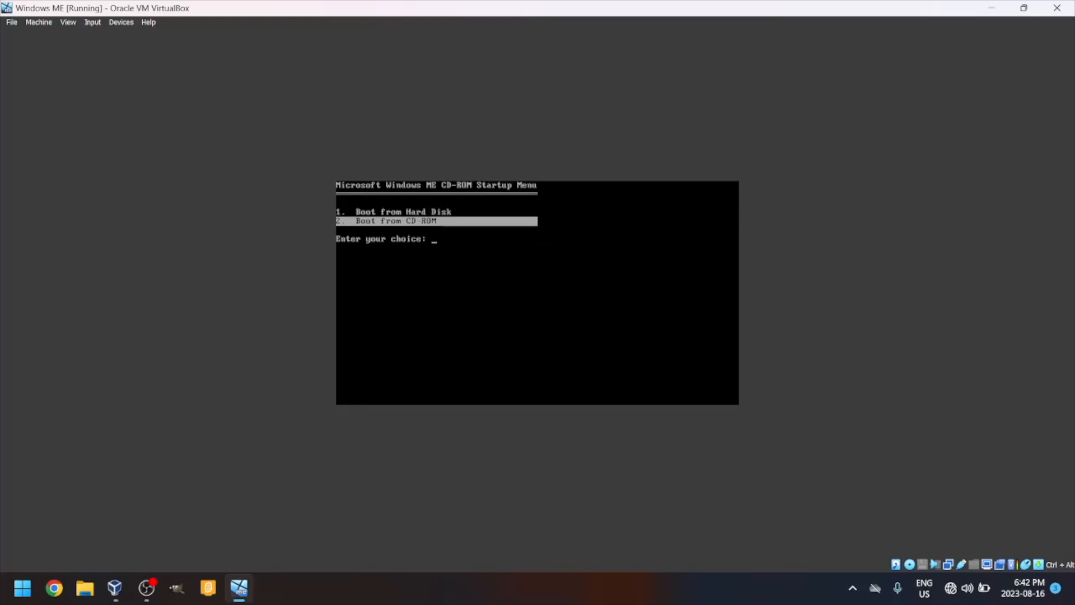
type("2")
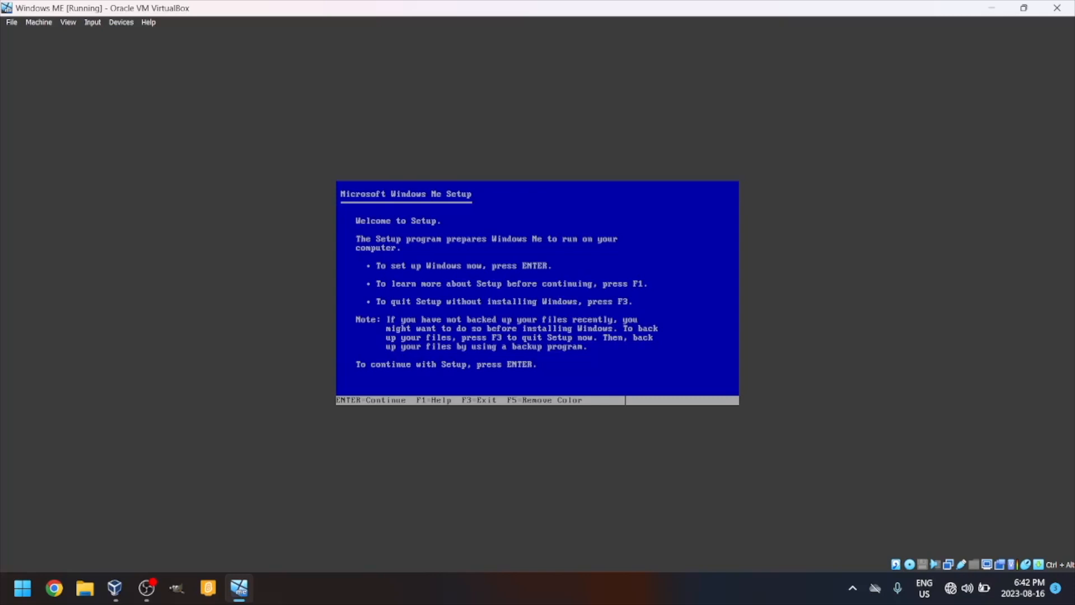
key("enter")
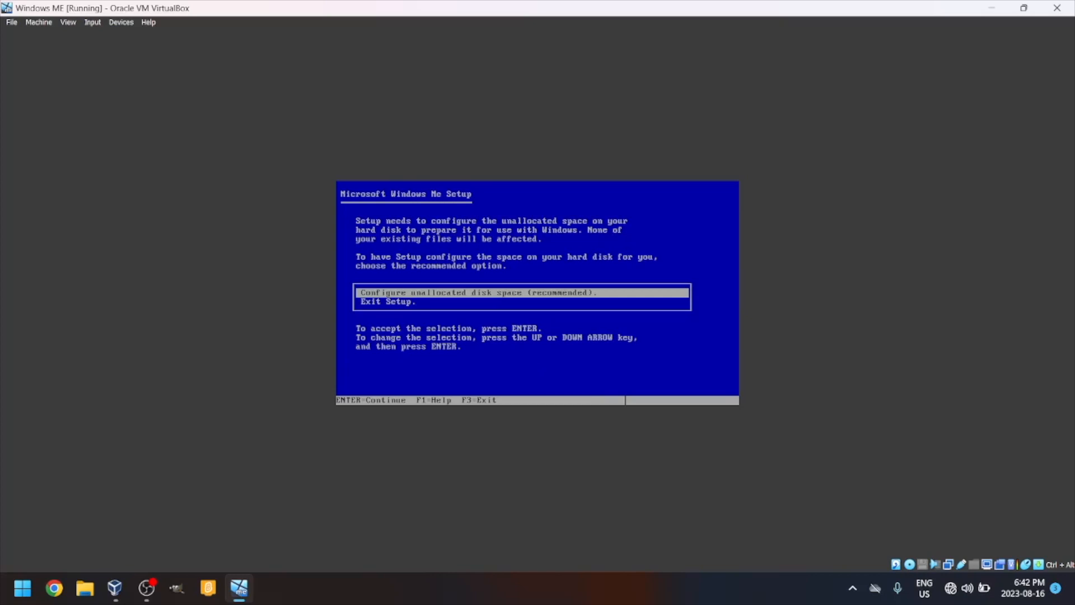
key("enter")
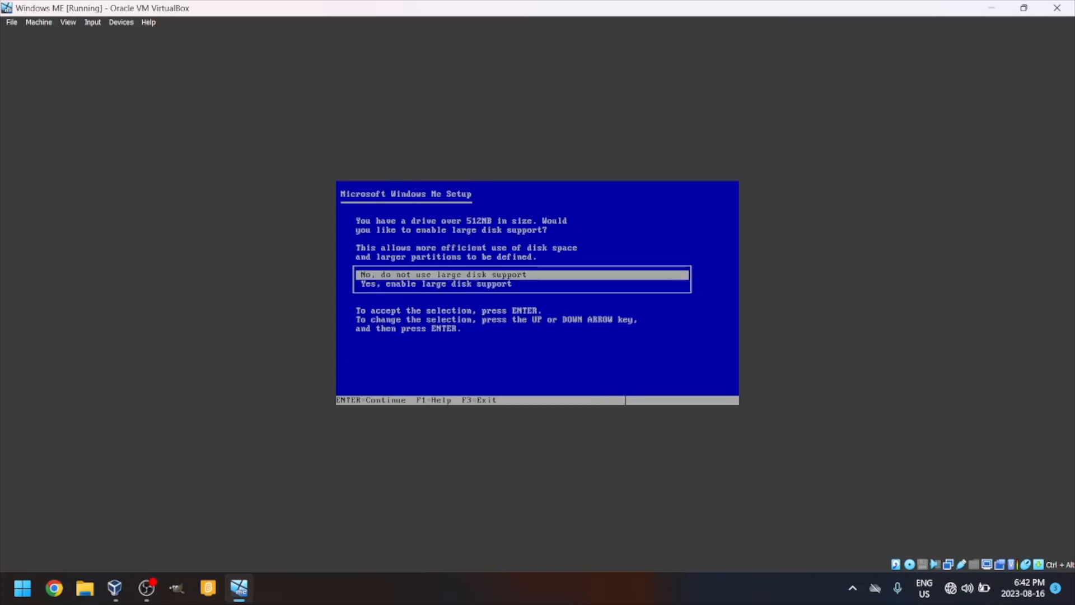
key("Down")
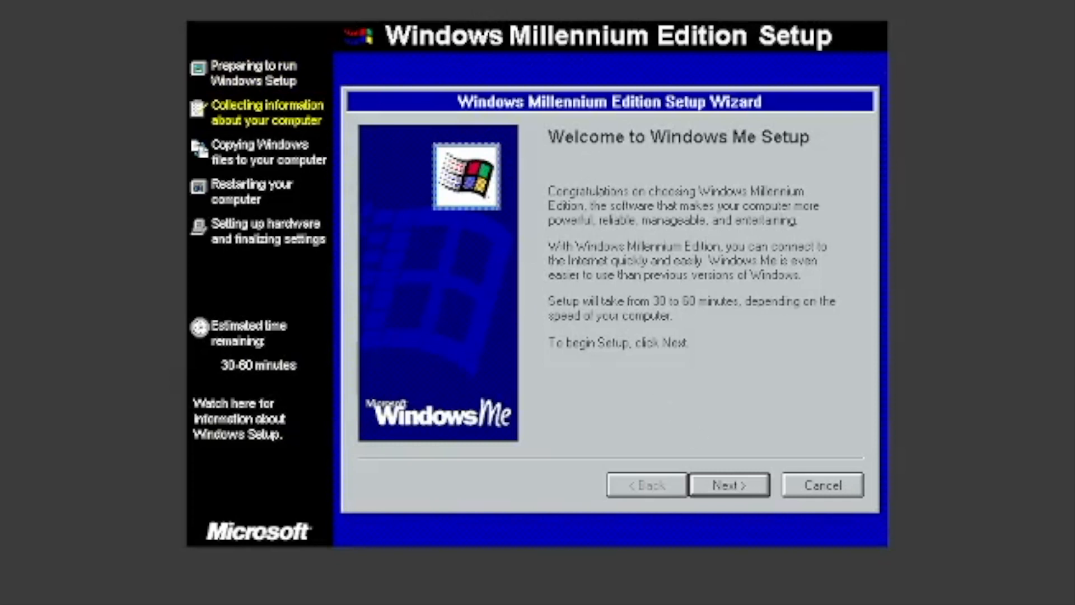
Begin the Setup Wizard keeping the default C:\WINDOWS install folder
left_click(728, 485)
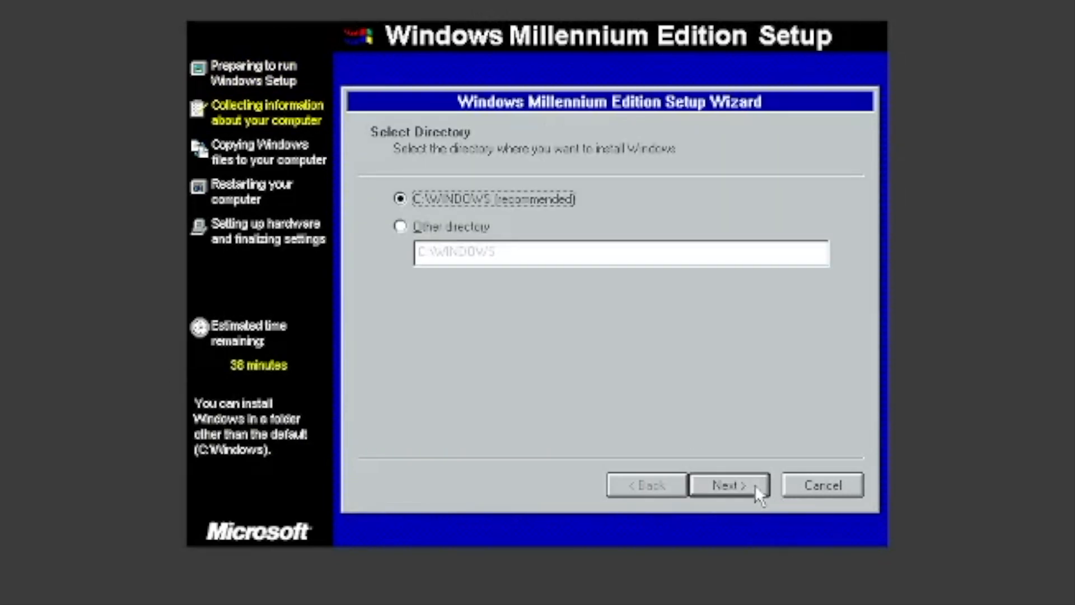
left_click(728, 485)
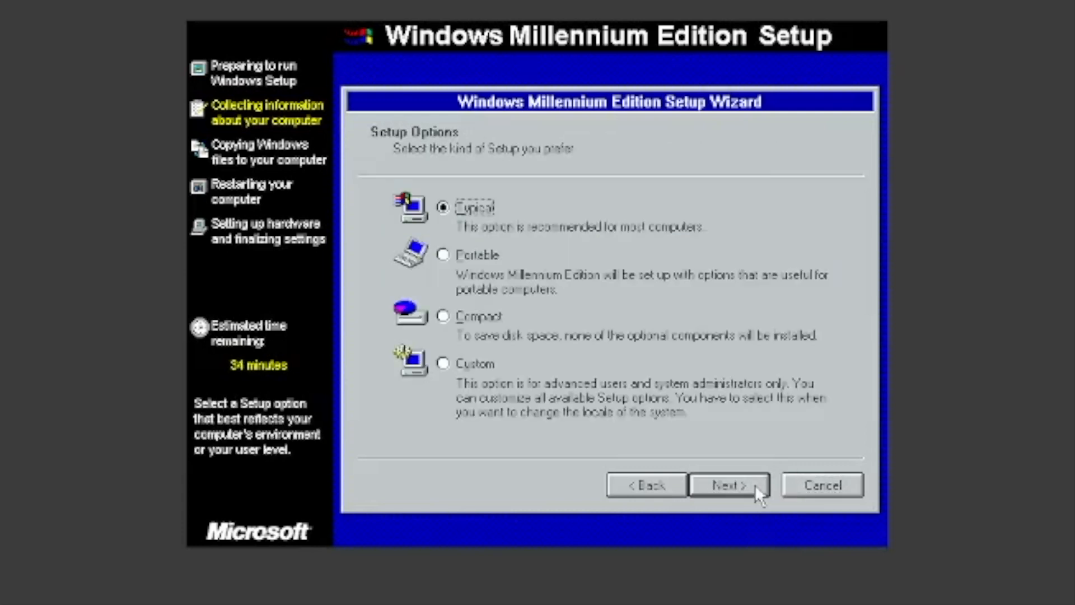
mouse_move(380, 163)
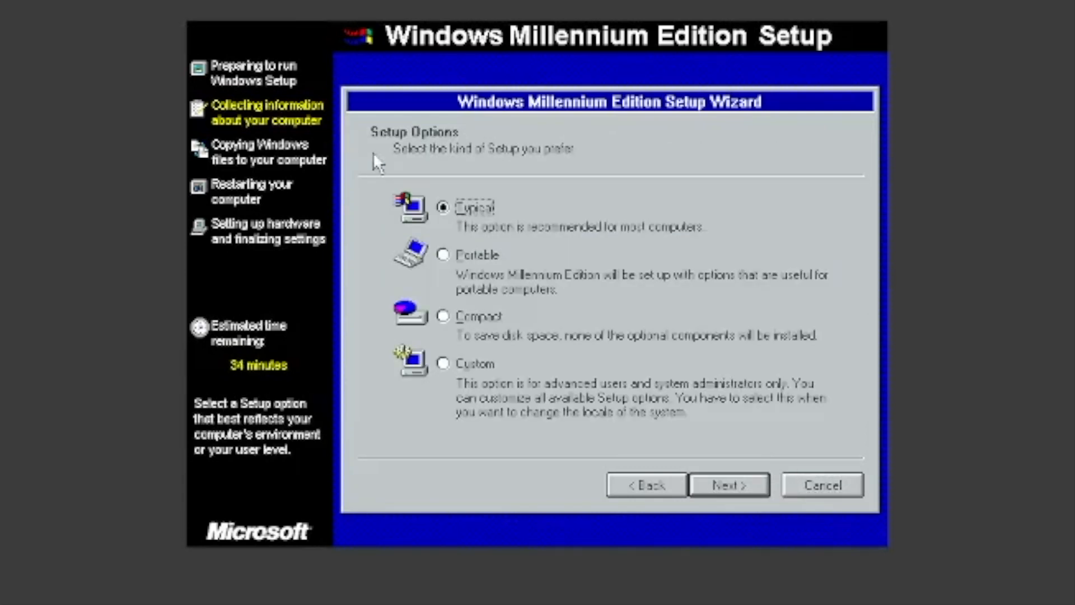
Choose the Typical setup type and the most common components
left_click(444, 254)
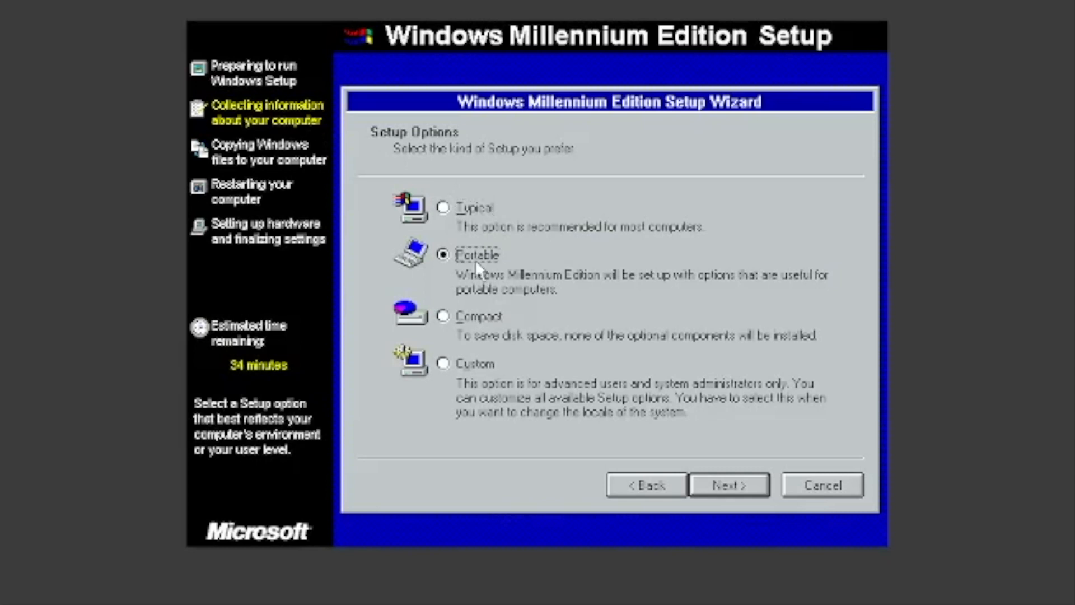
left_click(443, 316)
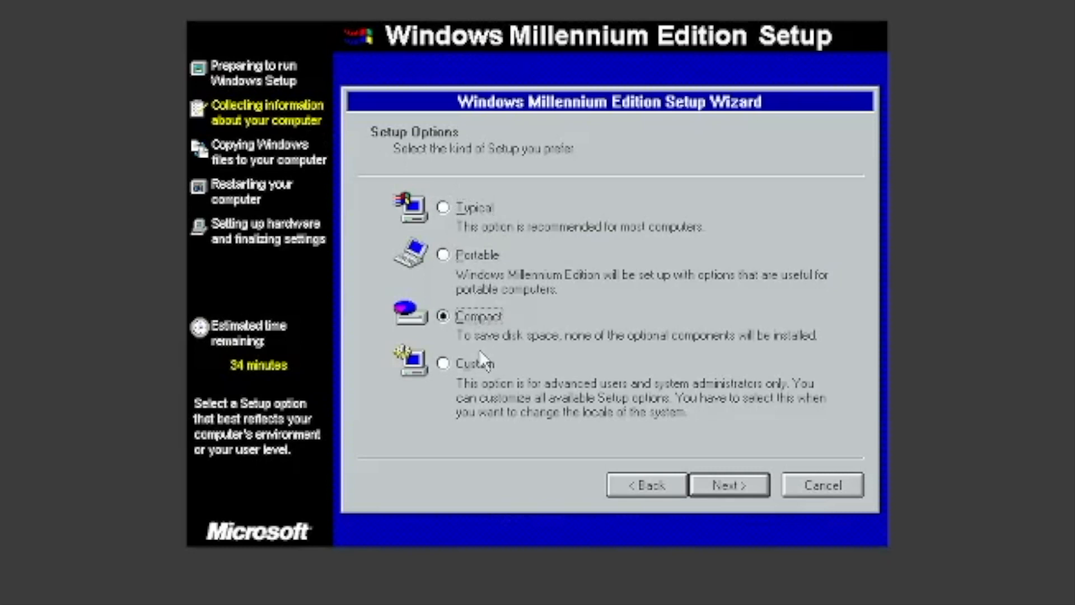
left_click(443, 363)
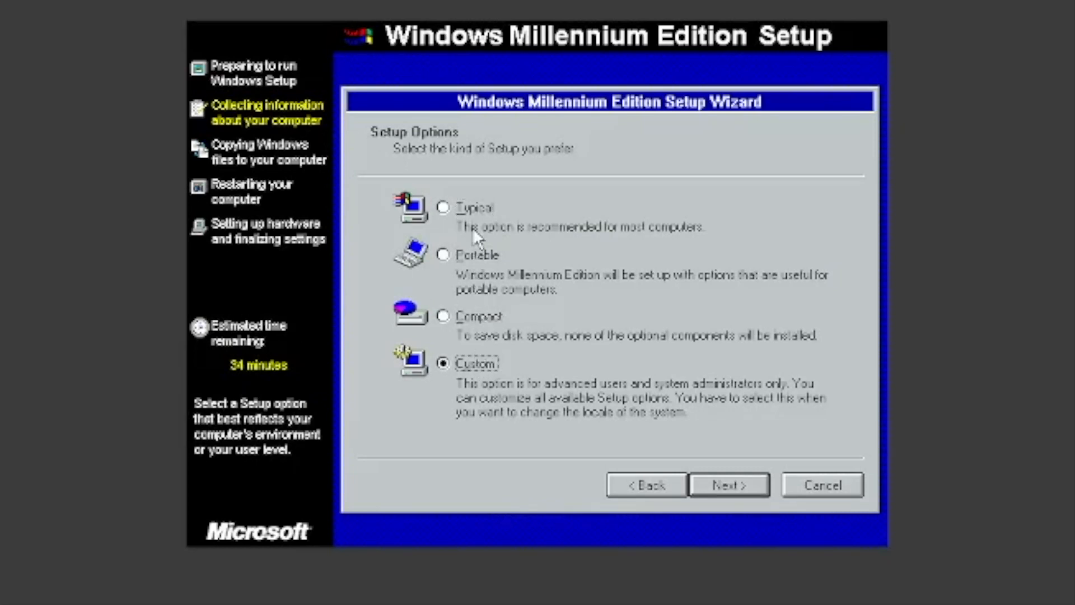
left_click(443, 207)
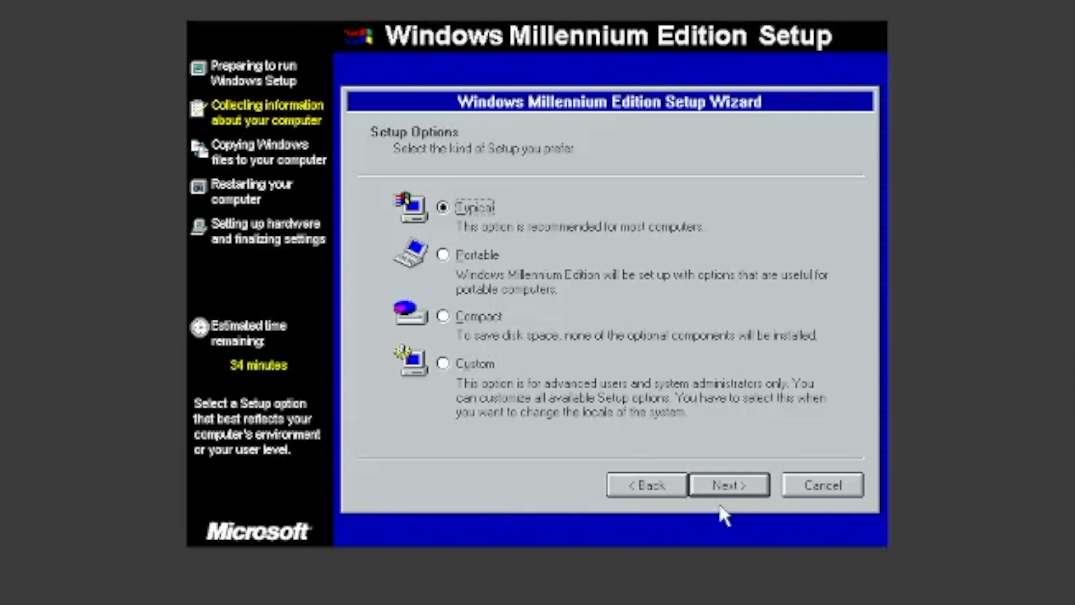
left_click(728, 484)
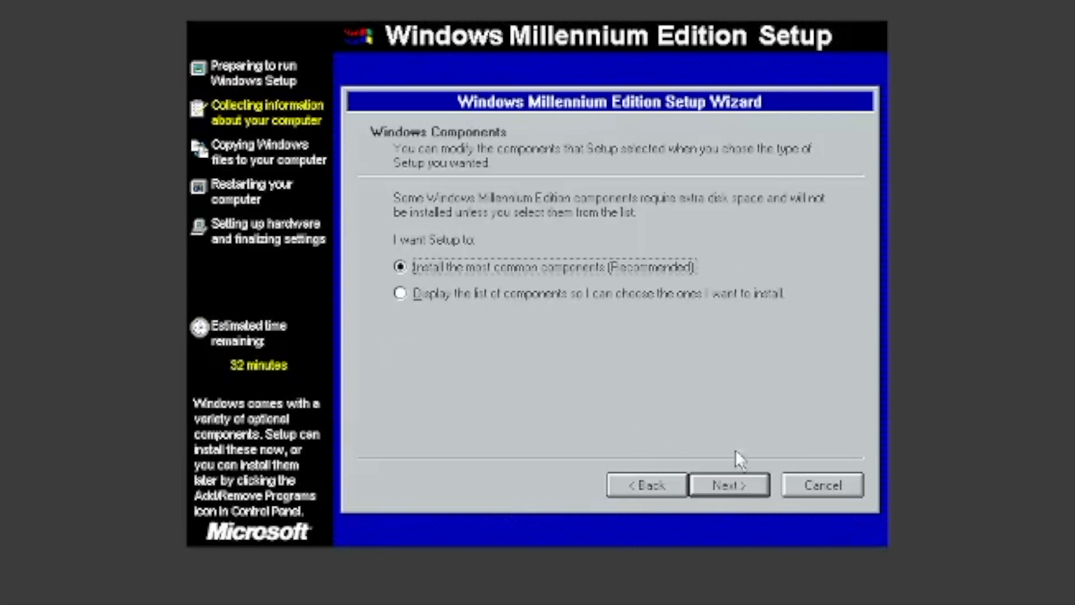
mouse_move(495, 309)
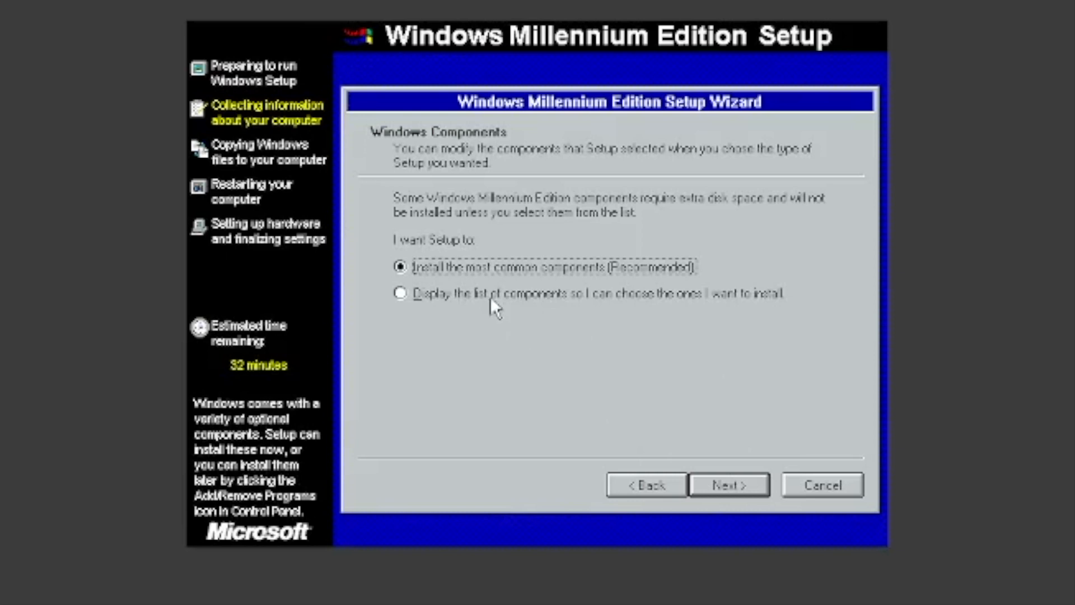
mouse_move(418, 281)
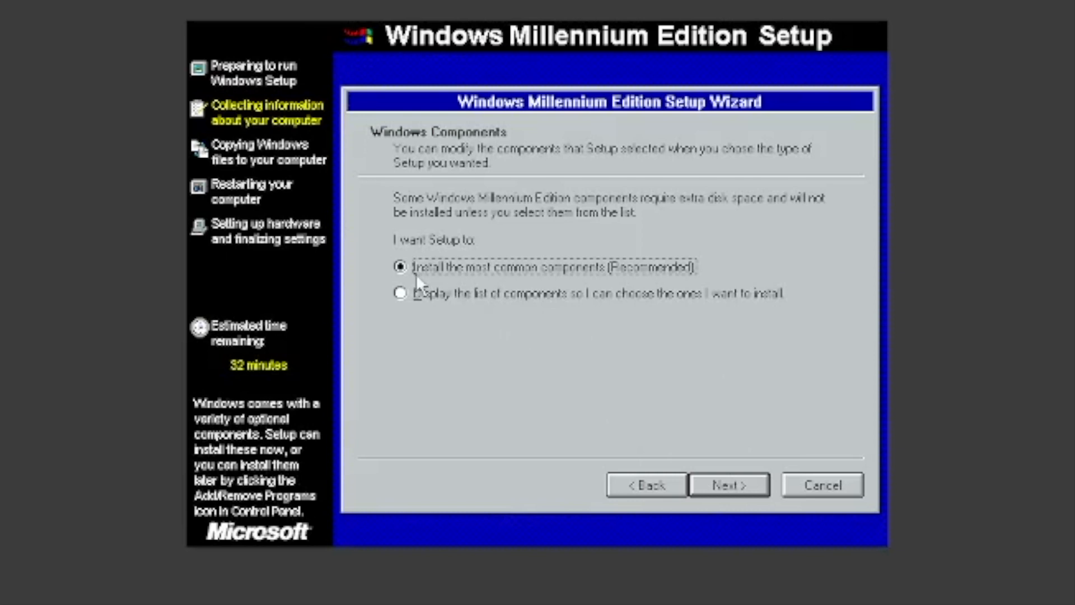
mouse_move(686, 452)
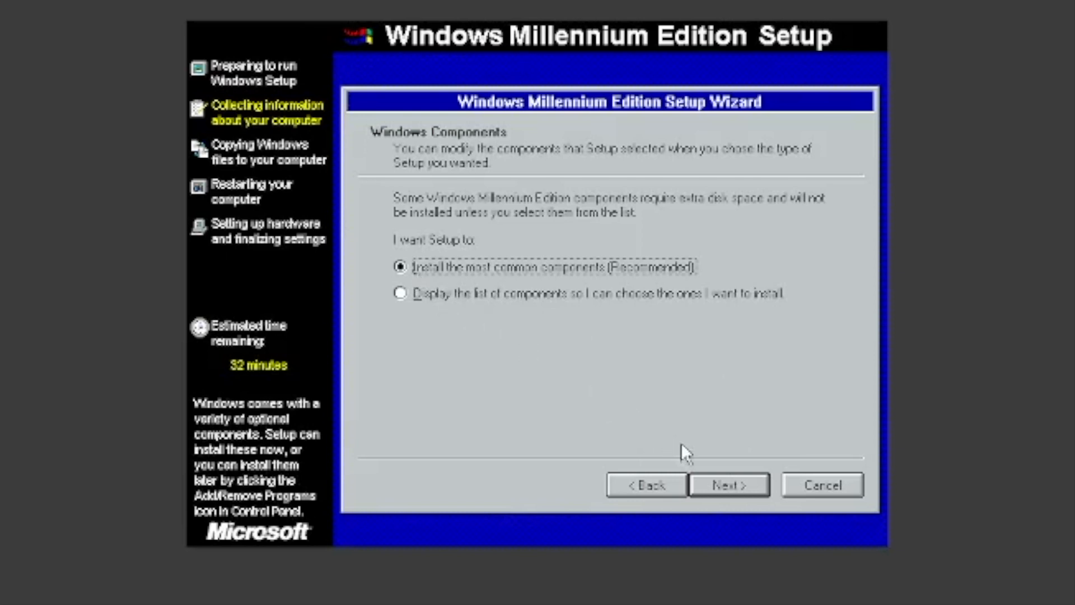
left_click(728, 485)
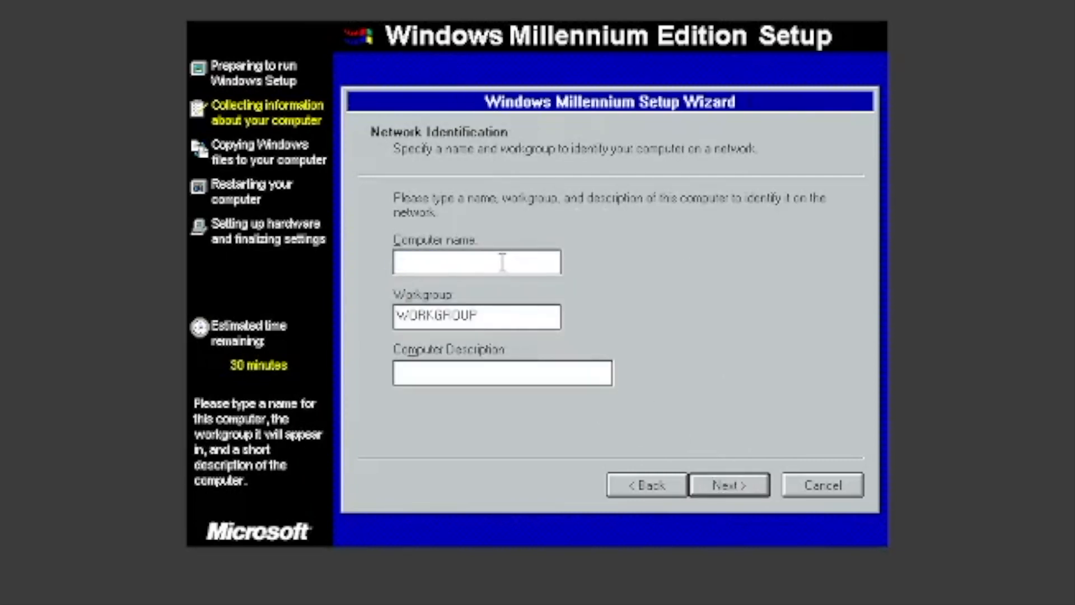
Enter ME VM as the computer name, keeping the default workgroup
type("ME-VM")
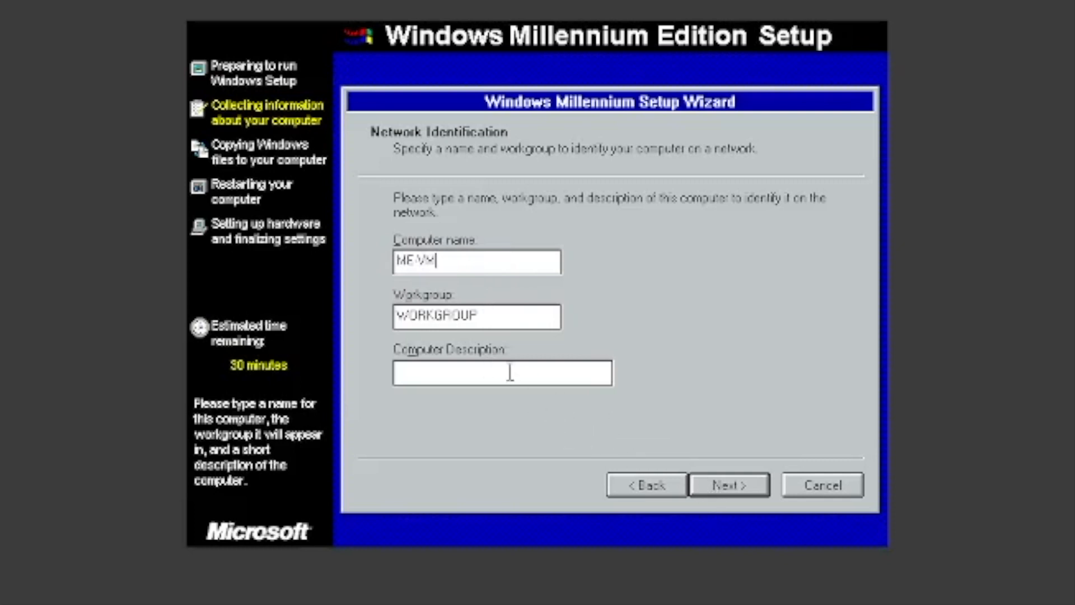
mouse_move(692, 445)
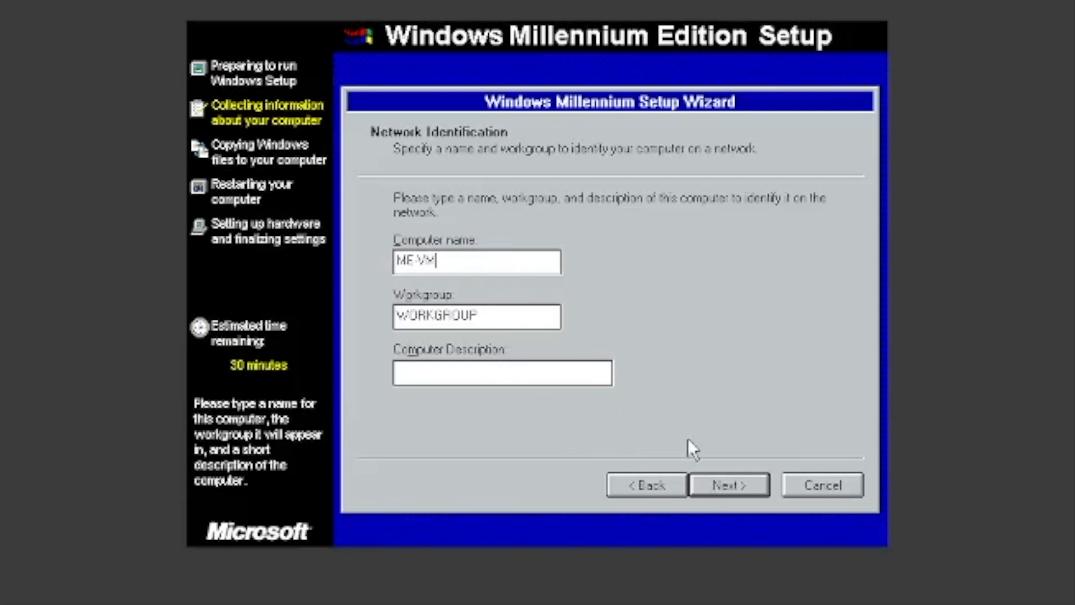
Set the country to Canada and the time zone to (GMT-04:00) Atlantic Time (Canada)
left_click(727, 485)
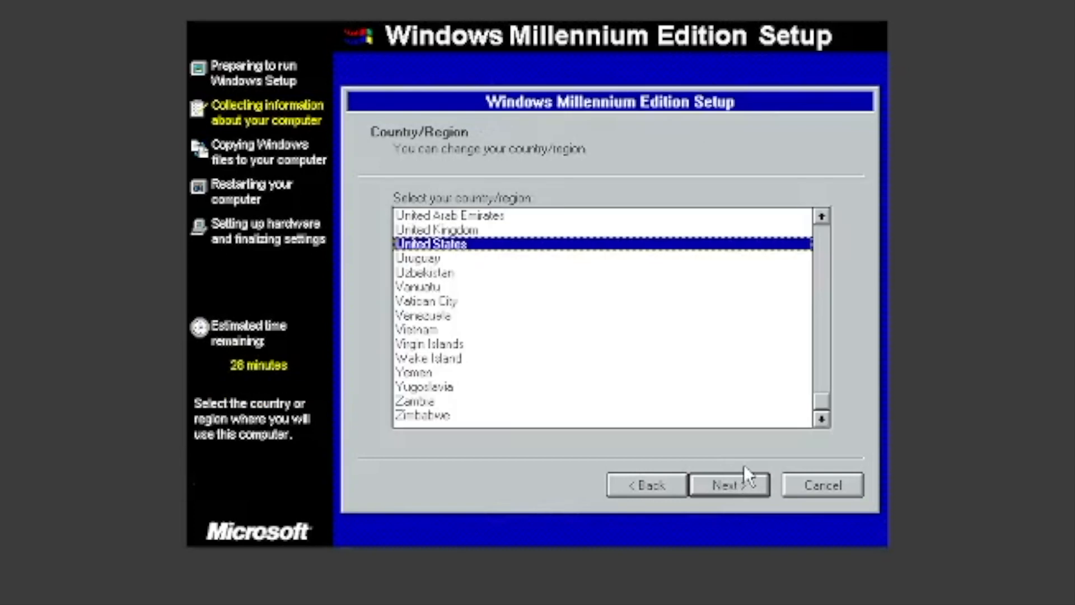
mouse_move(719, 271)
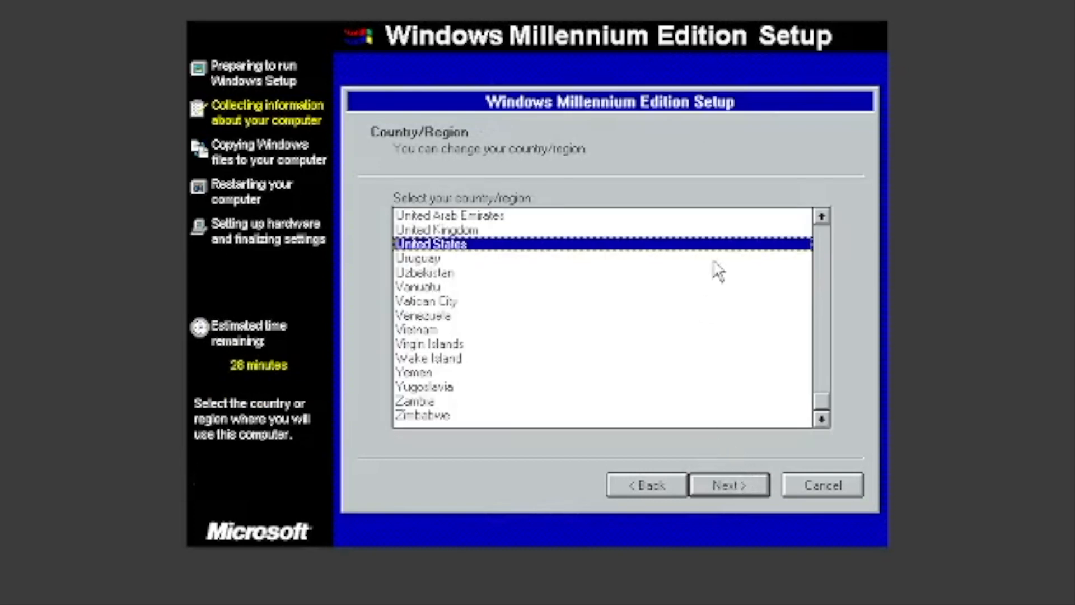
mouse_move(822, 422)
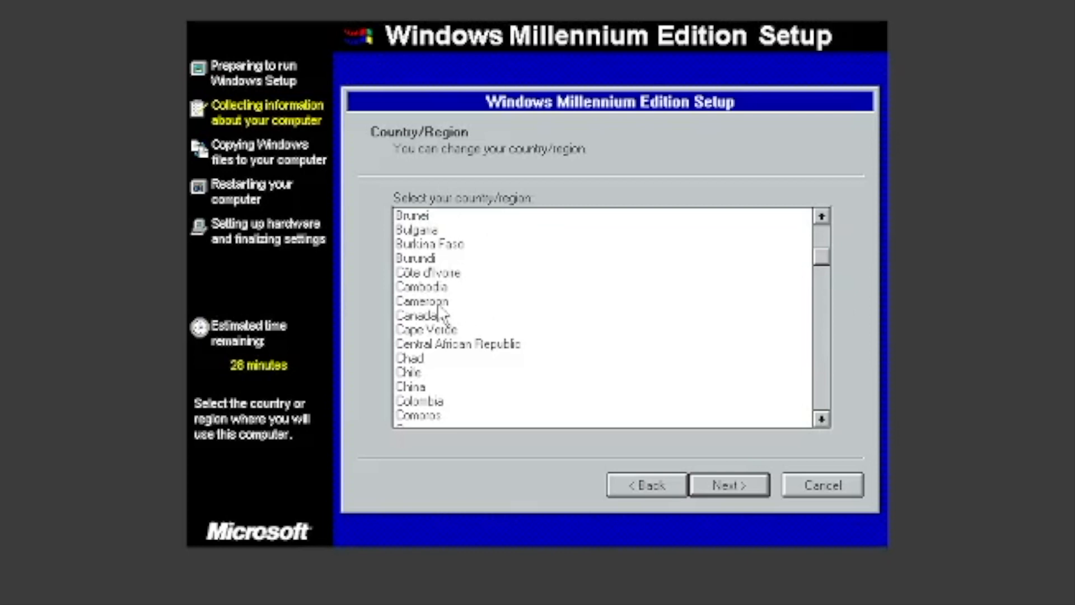
left_click(425, 315)
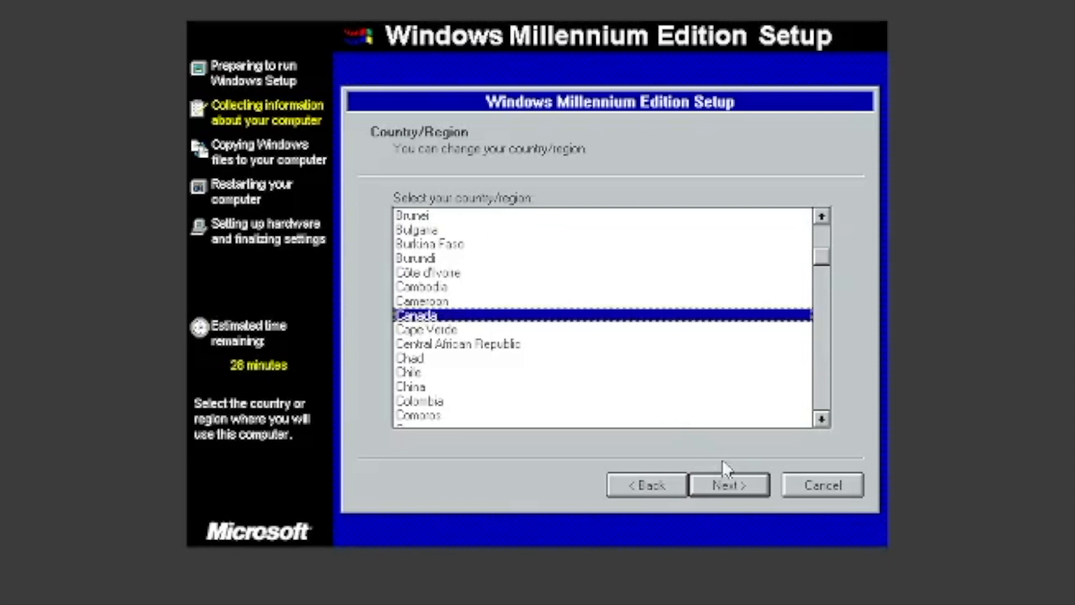
left_click(728, 485)
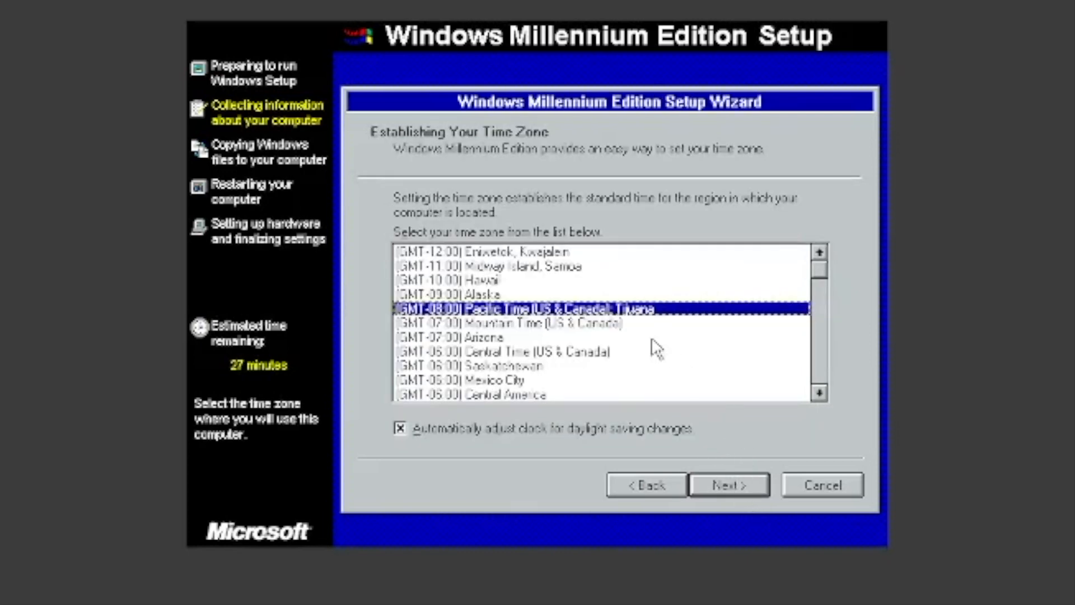
mouse_move(775, 336)
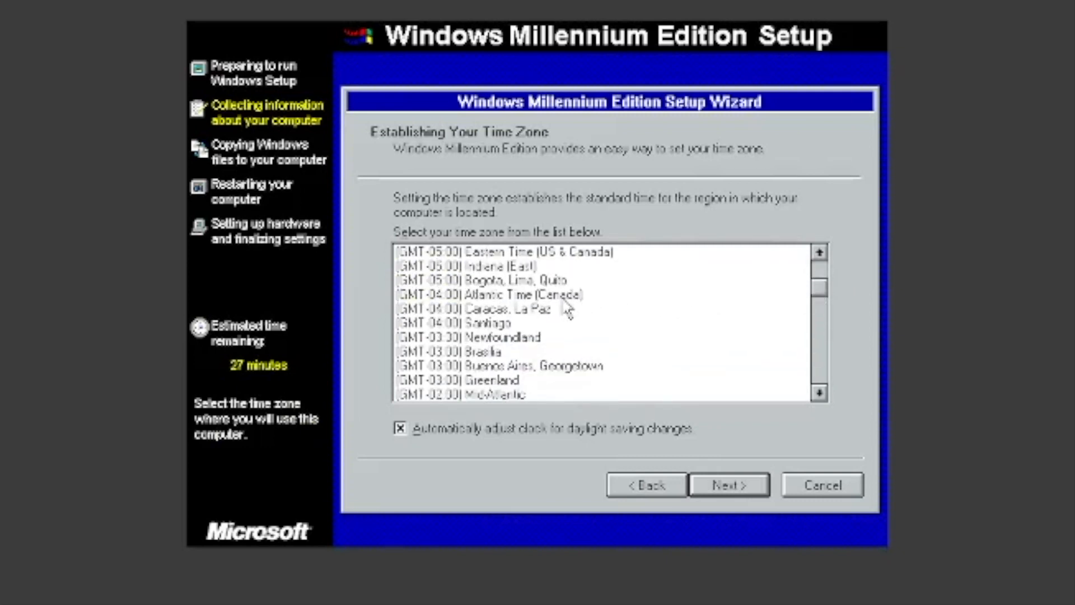
left_click(488, 295)
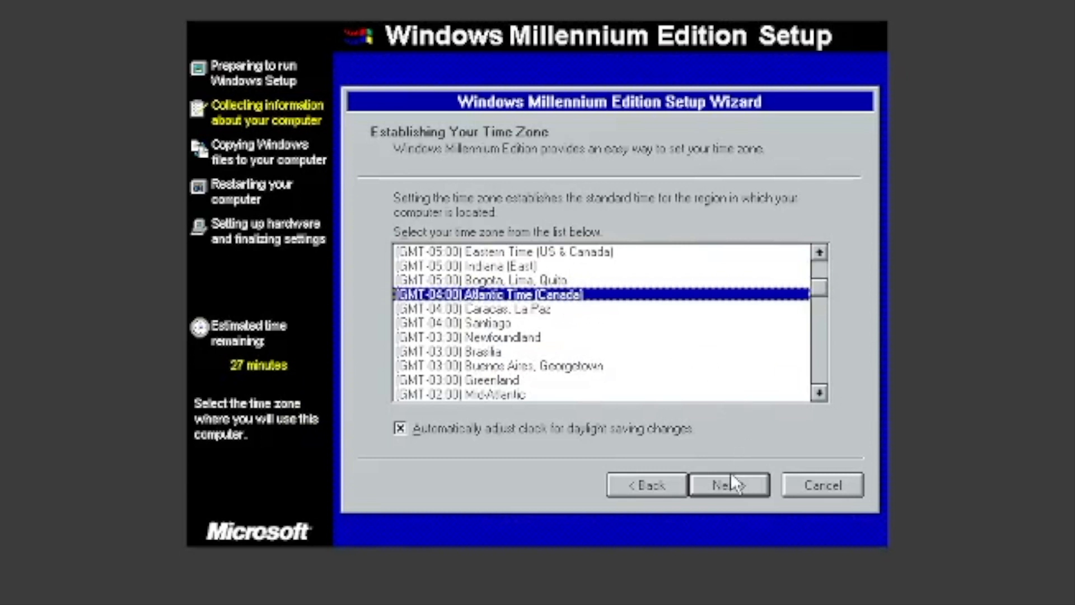
left_click(728, 484)
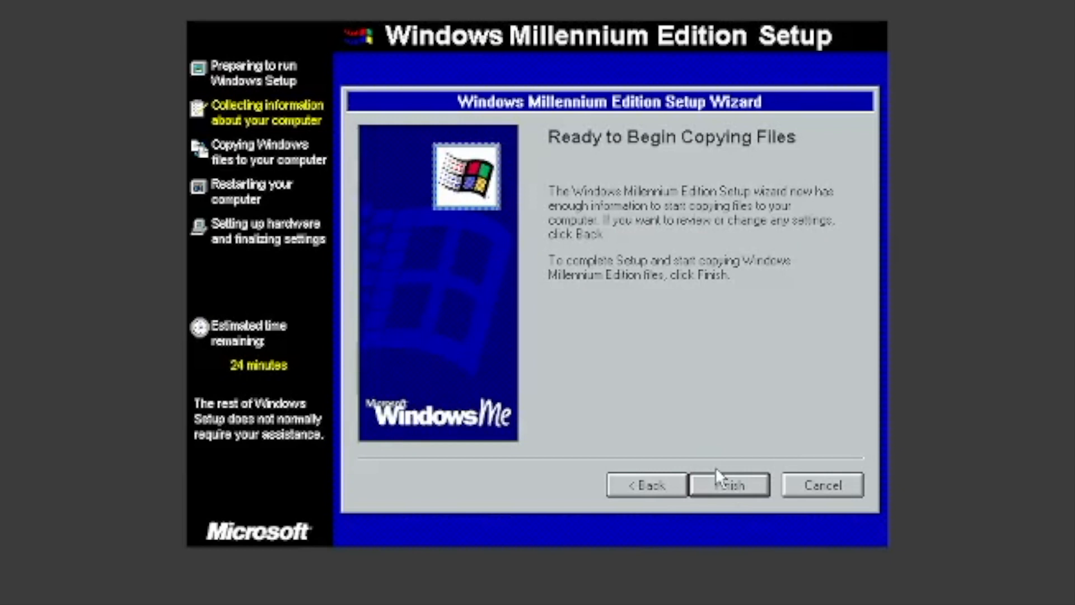
mouse_move(710, 488)
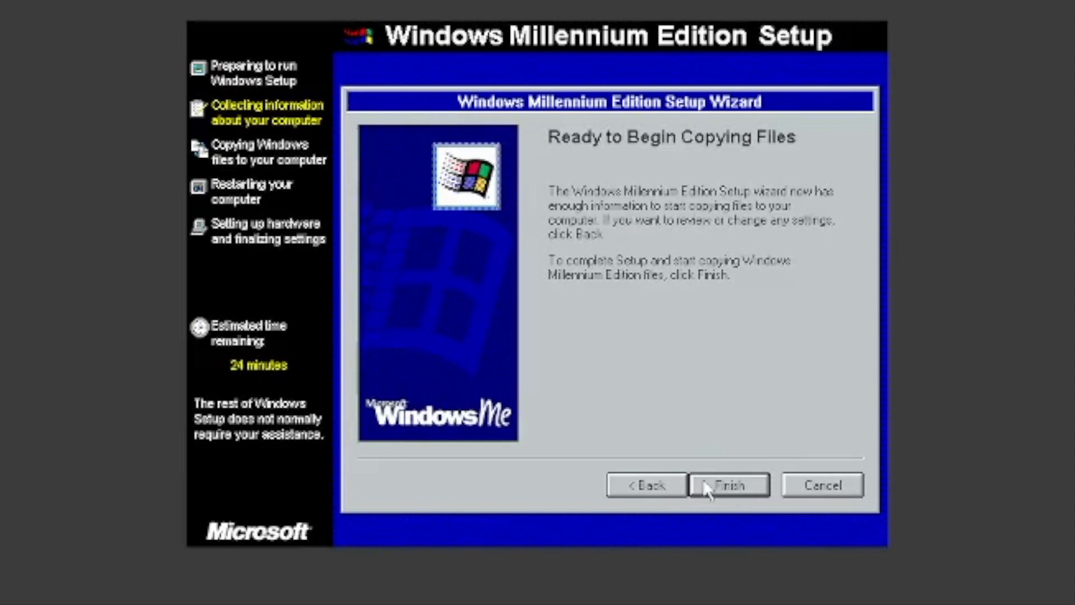
Start copying the Windows Me files and restart the machine when asked
left_click(729, 485)
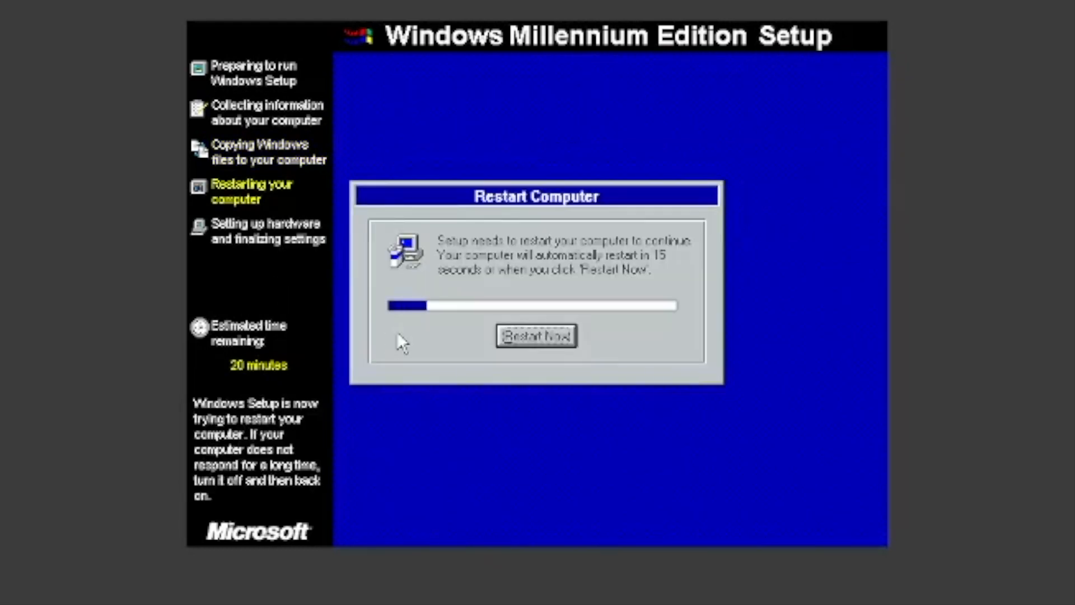
left_click(535, 335)
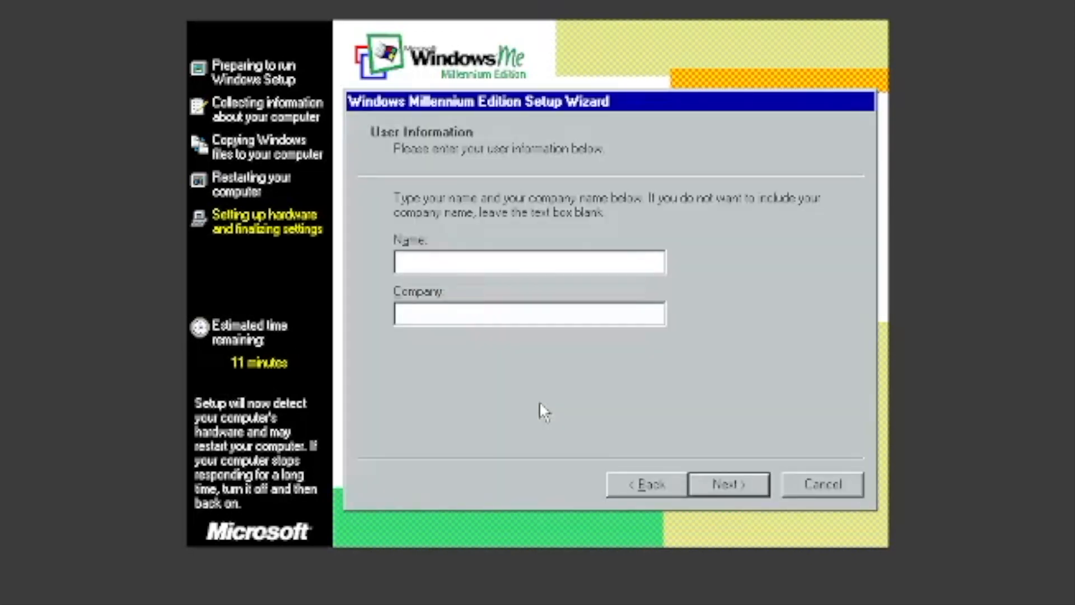
mouse_move(535, 288)
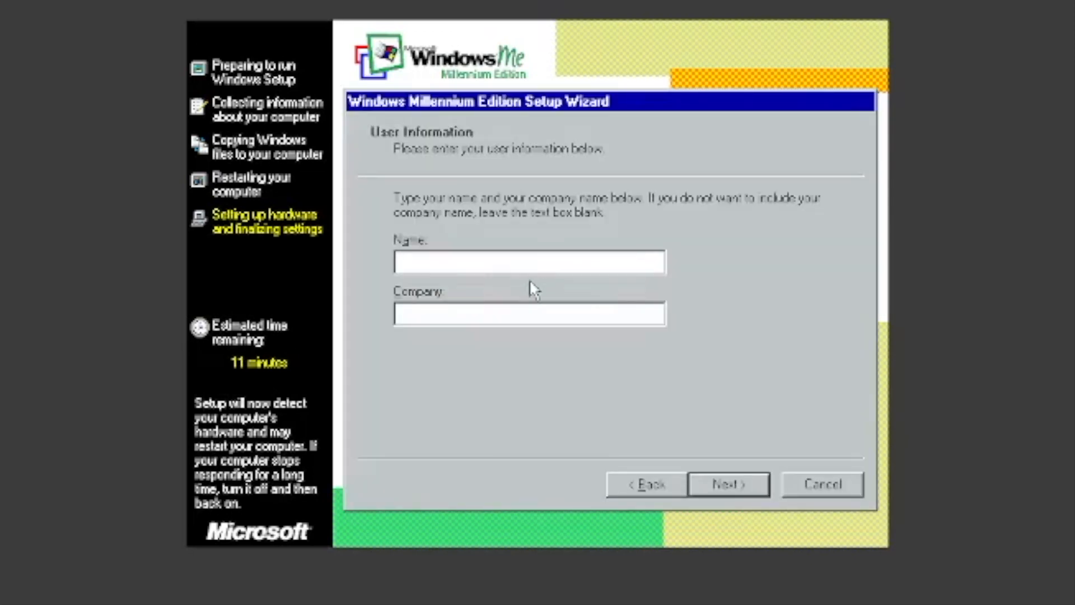
Enter a user name and accept the license agreement to reach Completing Setup
type("T0")
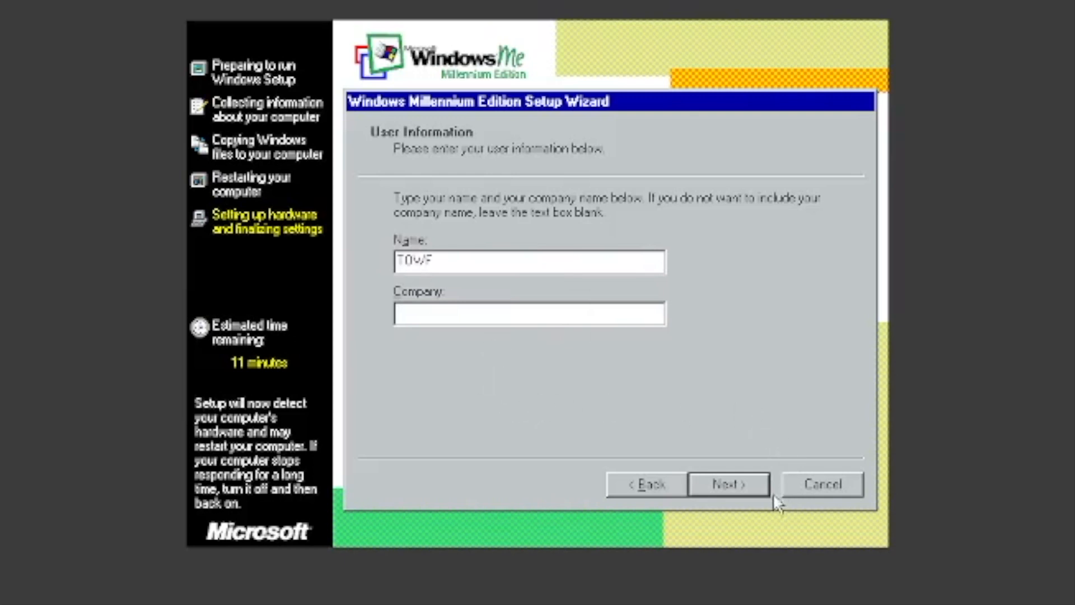
left_click(728, 484)
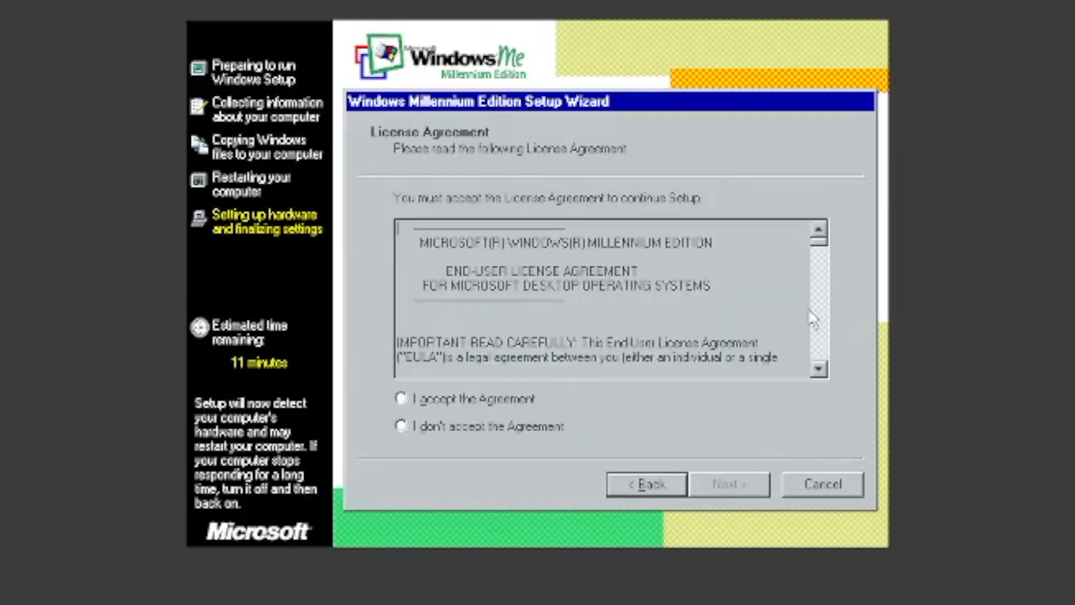
left_click(403, 399)
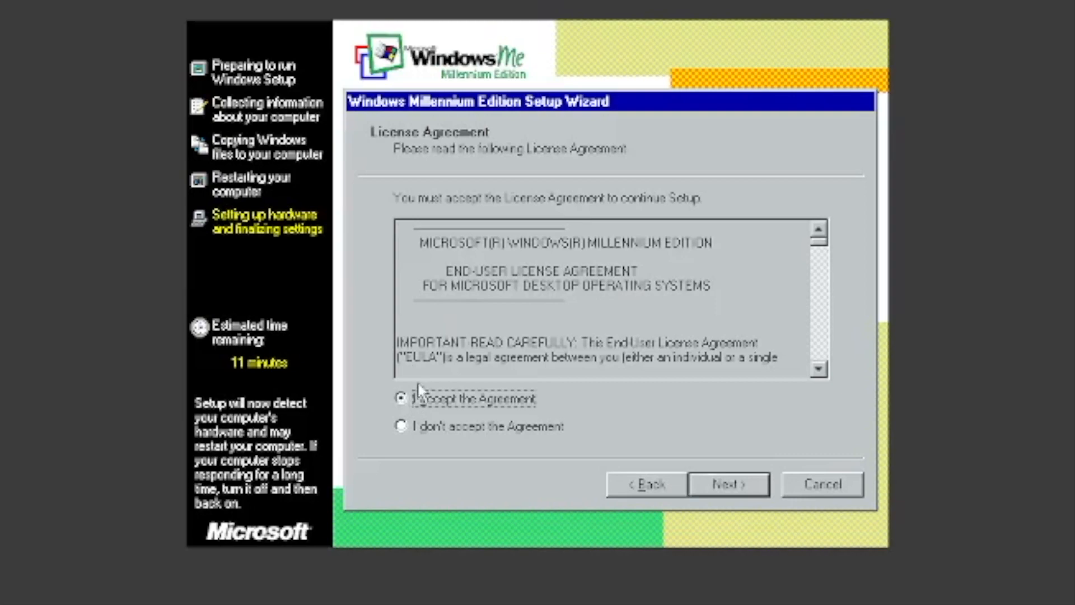
left_click(728, 484)
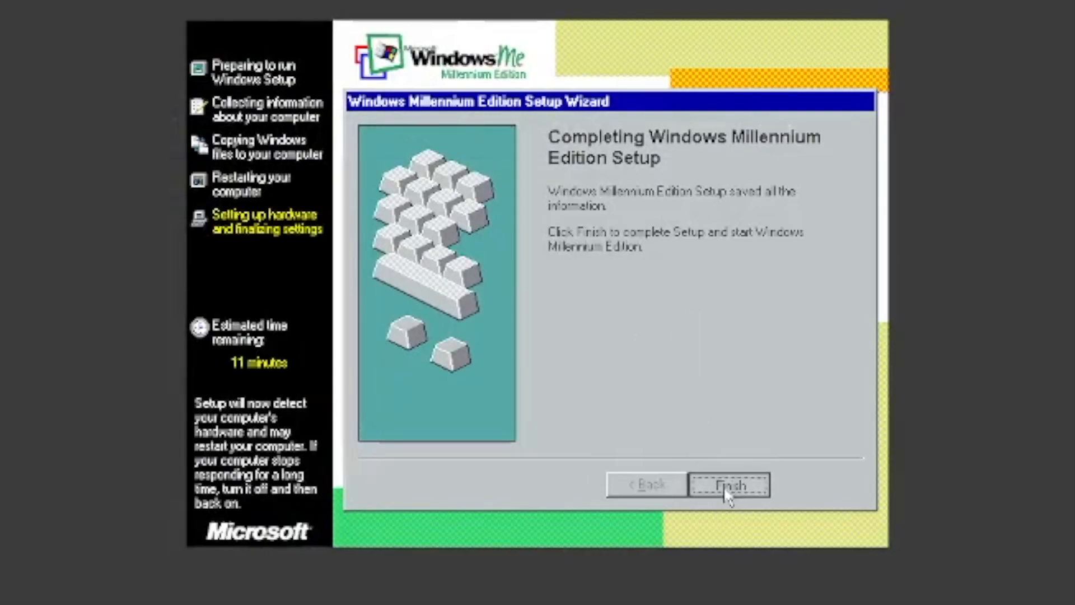
Finish Windows Me Setup, dismiss the Regsvr32 error, and restart the VM now
left_click(729, 485)
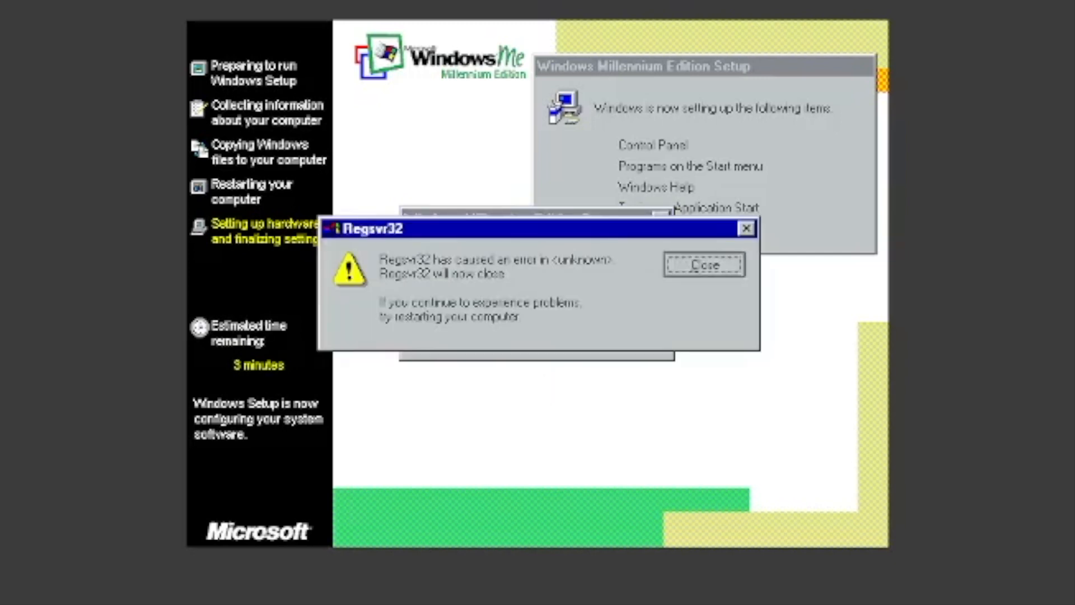
left_click(703, 264)
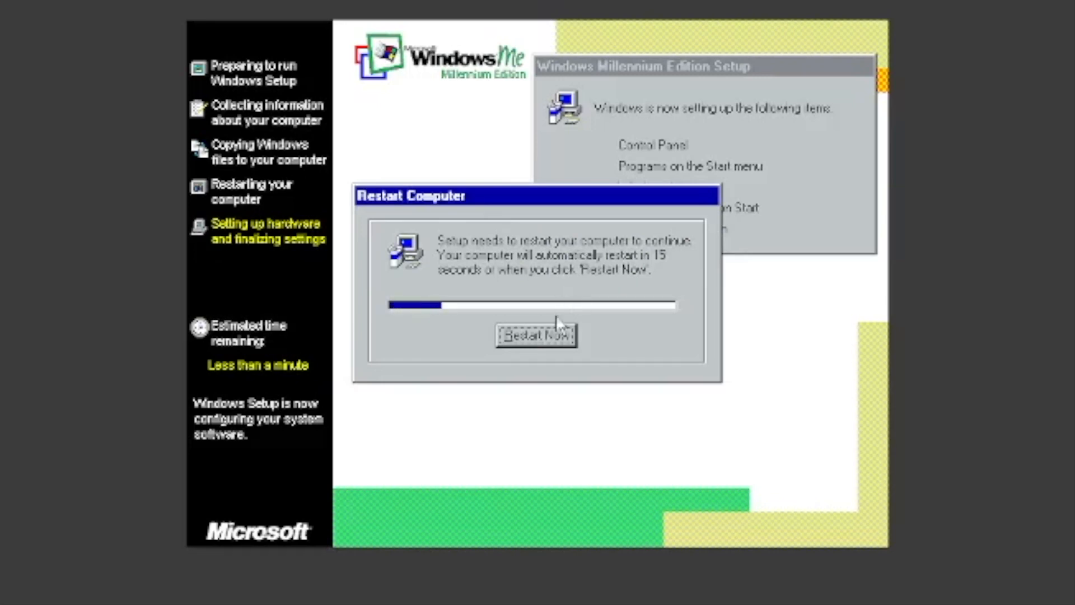
left_click(535, 335)
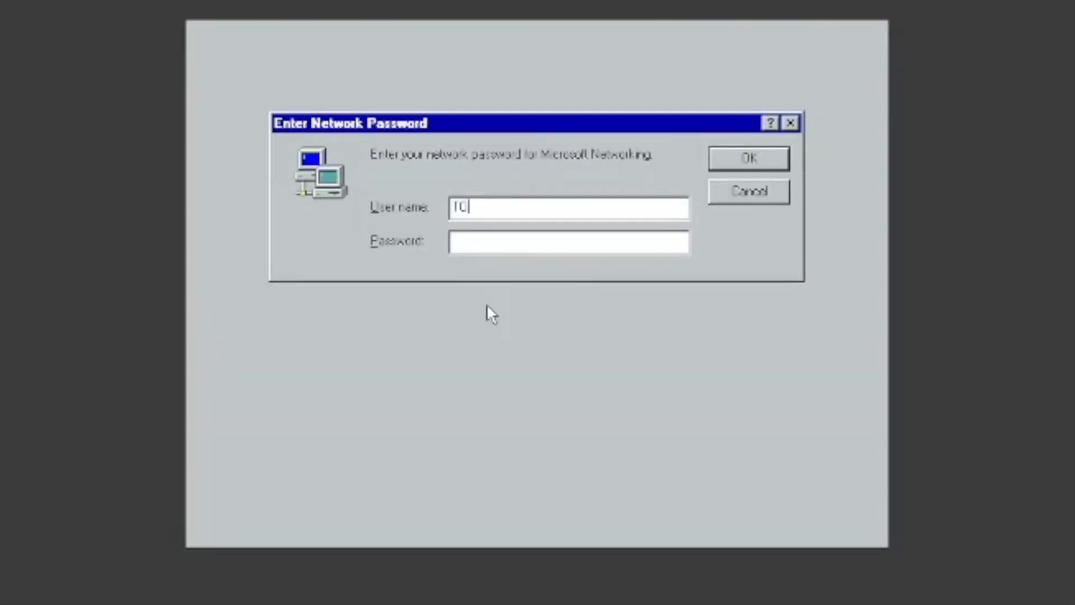
Enter a user name, leave the password blank, and confirm the network login
type("\\VF")
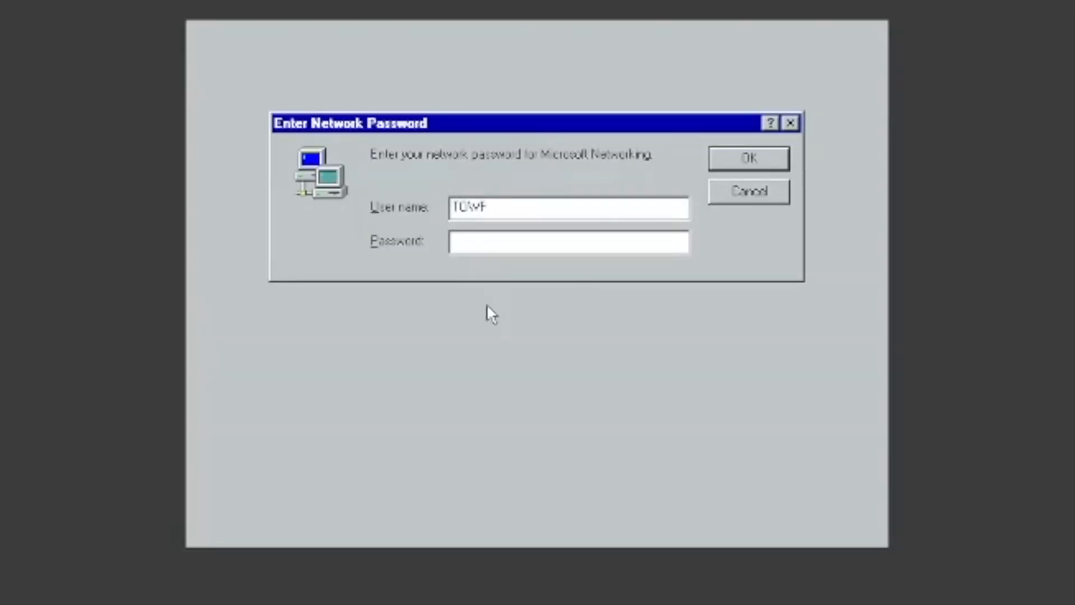
left_click(747, 157)
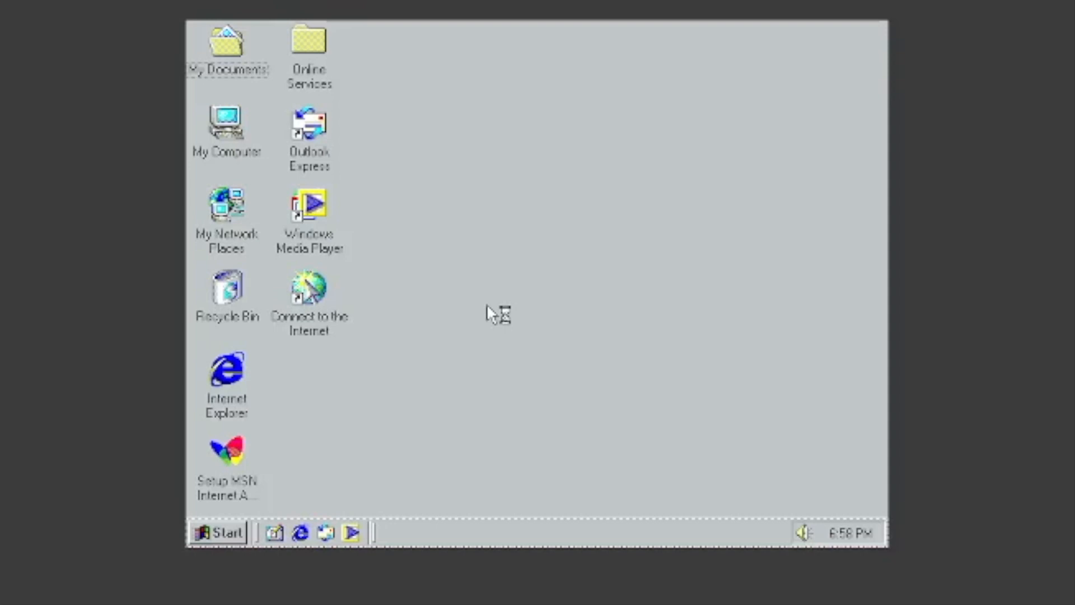
mouse_move(493, 313)
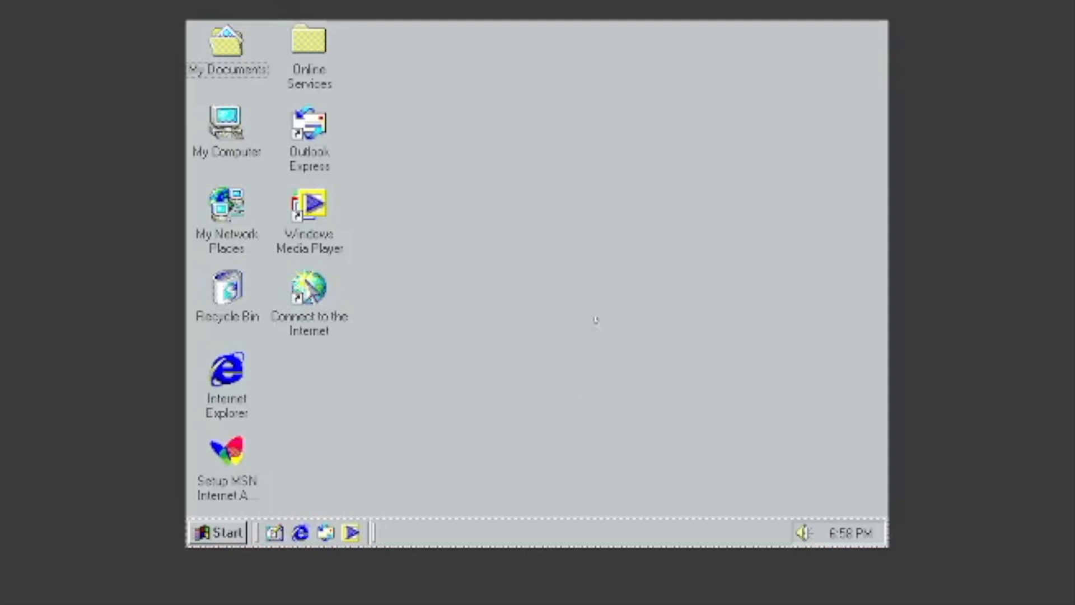
mouse_move(585, 282)
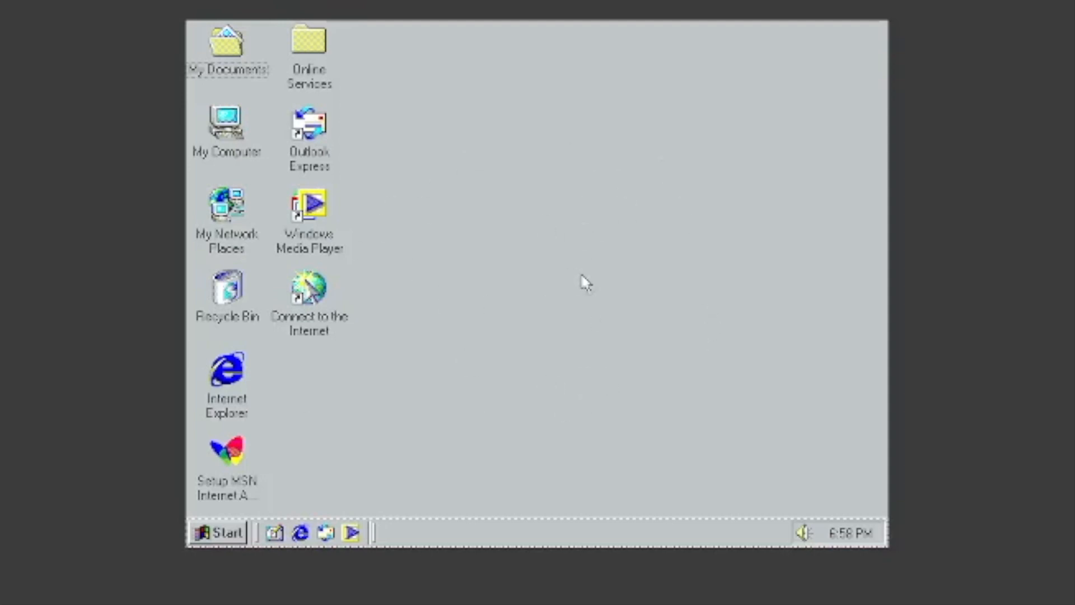